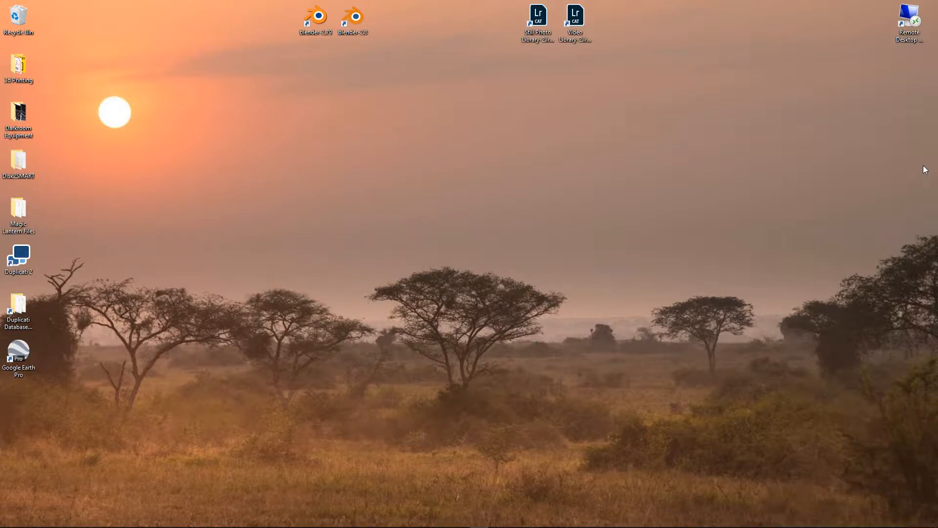
mouse_move(632, 179)
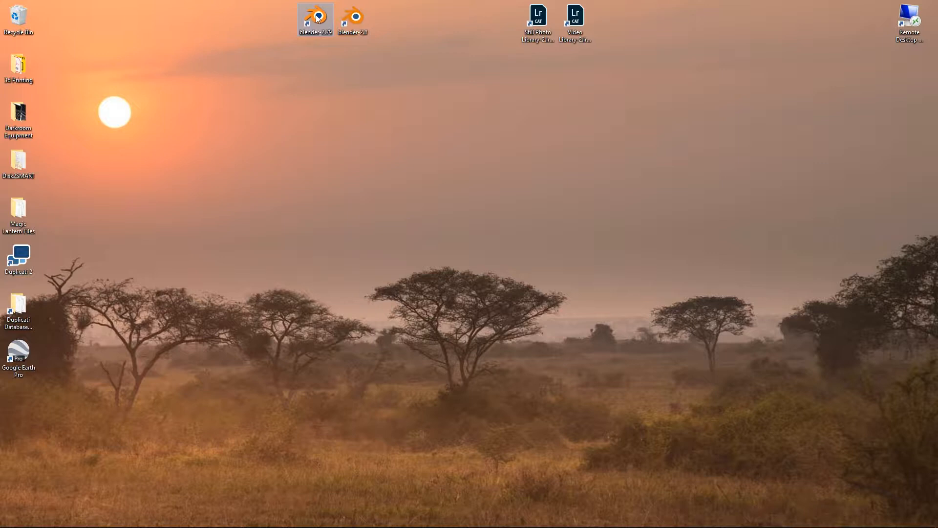
mouse_move(293, 321)
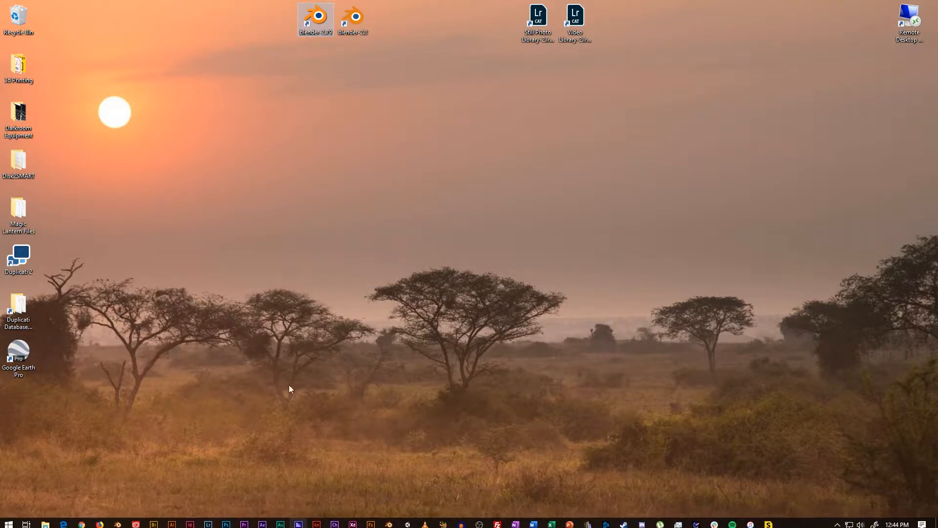
Step: Launch Blender 2.79 from its desktop shortcut
double_click(316, 15)
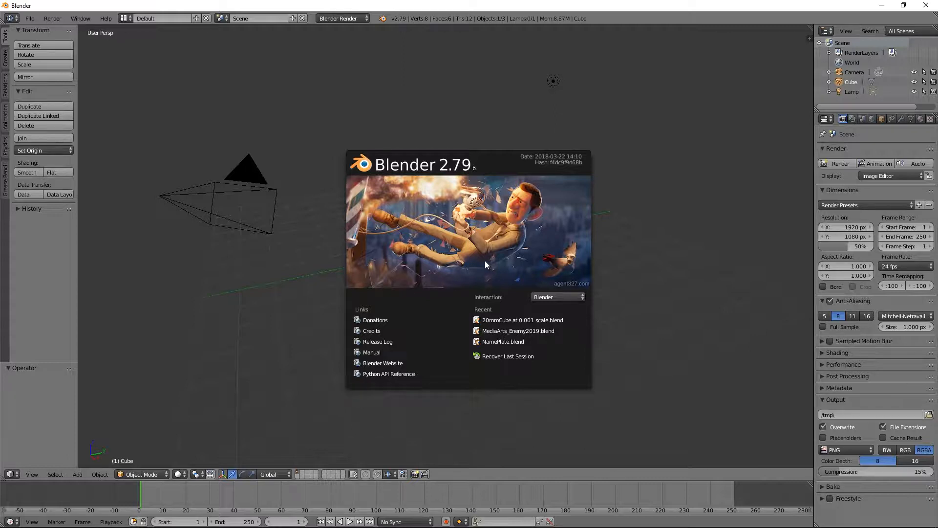
mouse_move(368, 167)
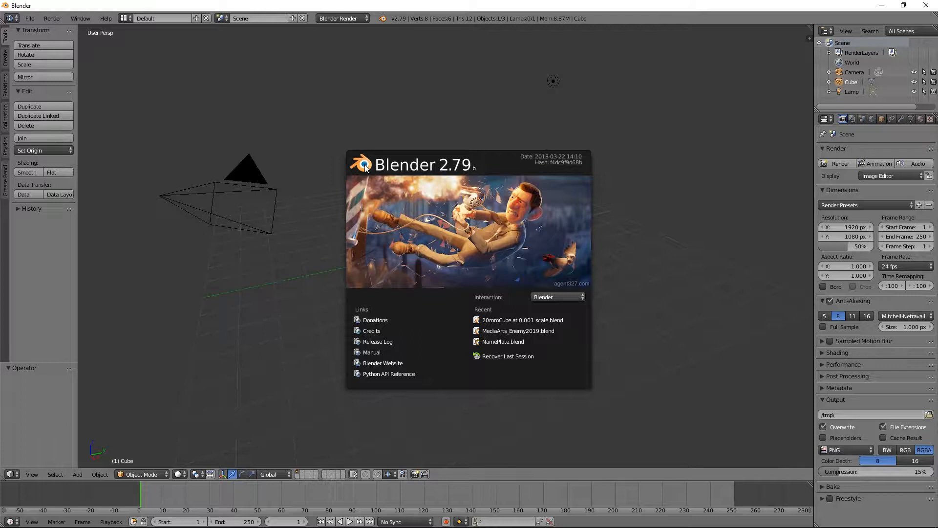
mouse_move(418, 152)
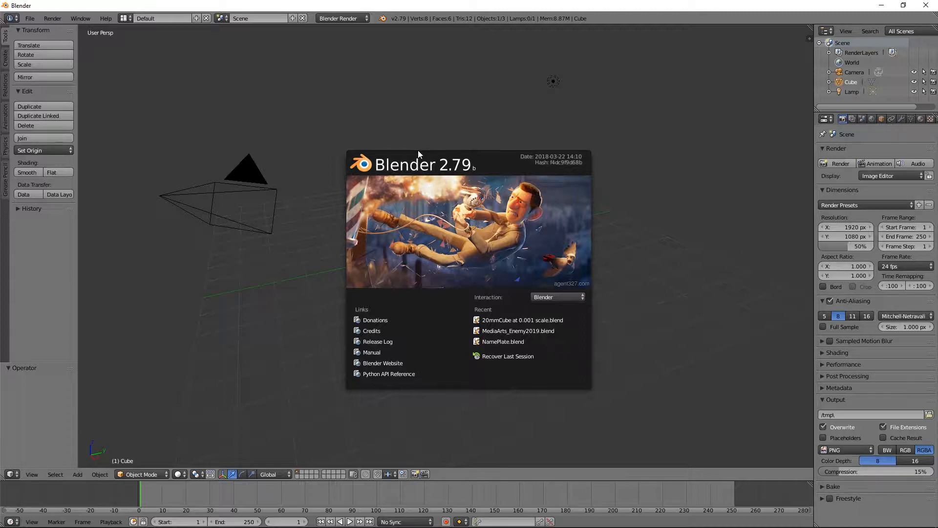
mouse_move(416, 161)
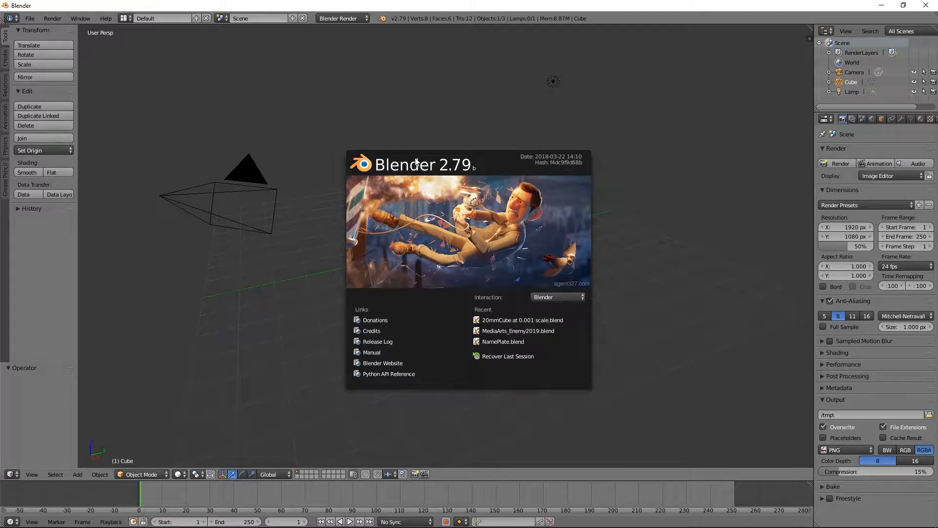
mouse_move(390, 201)
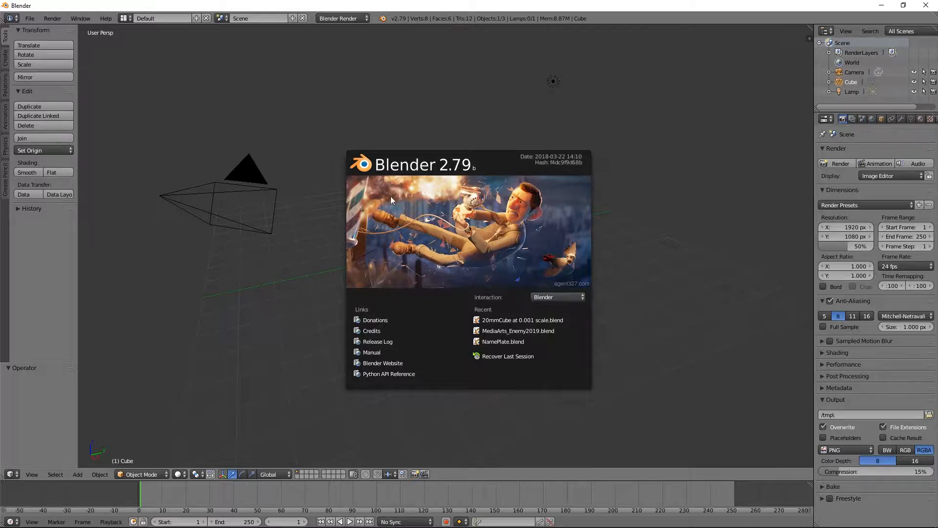
mouse_move(375, 211)
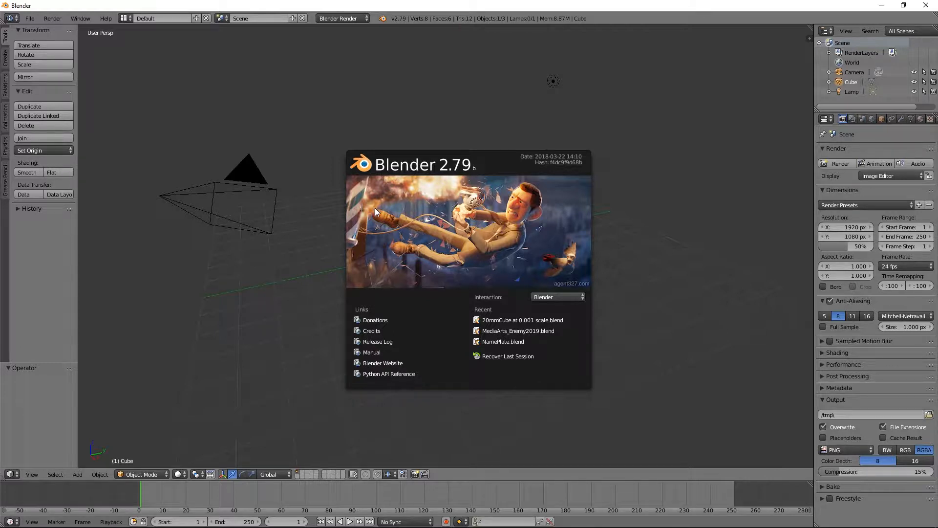
mouse_move(460, 197)
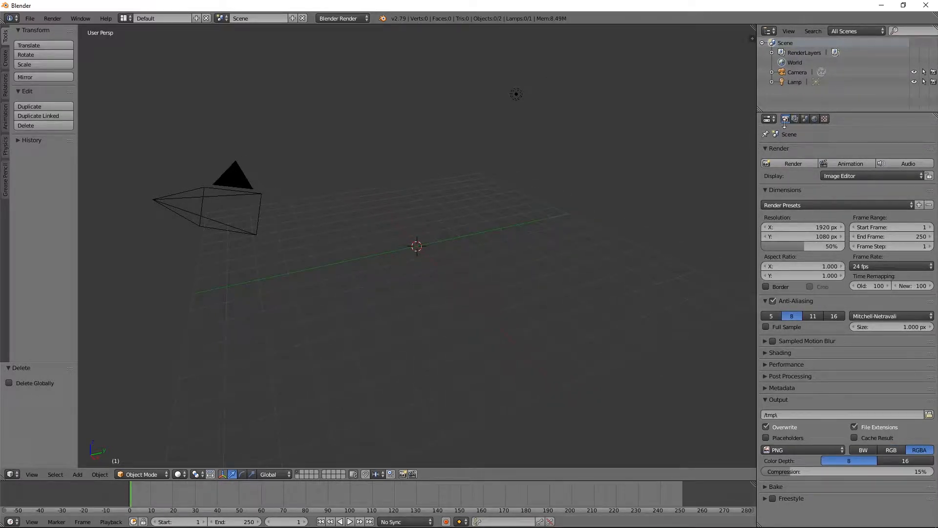
mouse_move(815, 119)
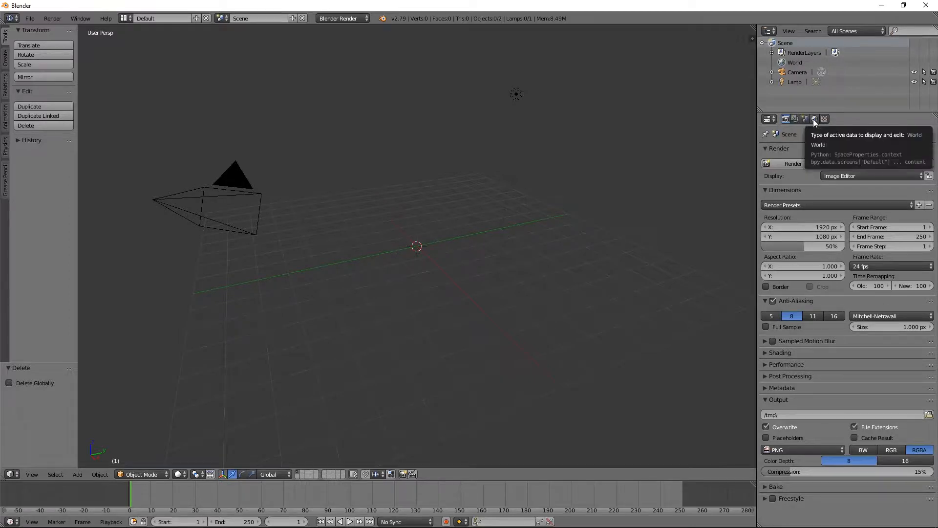
Step: In Scene properties, switch Units > Length from None to Metric
click(814, 118)
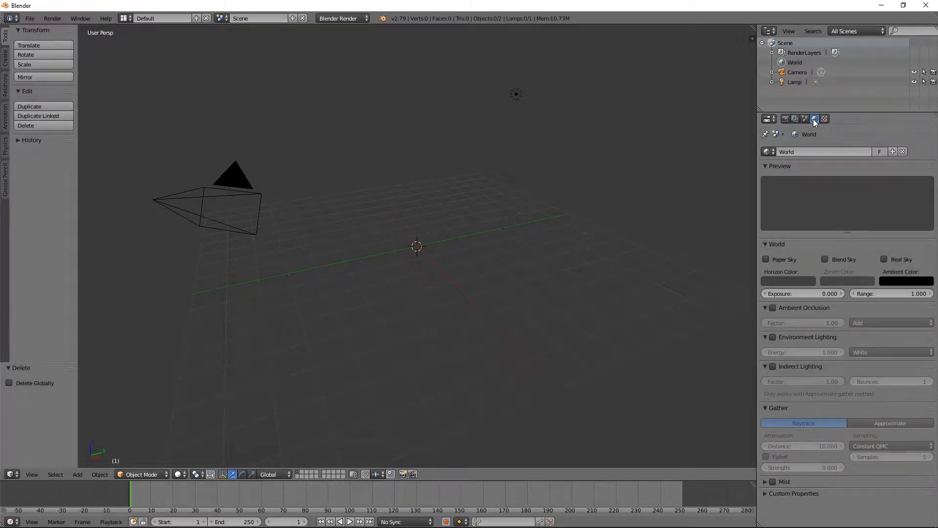
click(785, 118)
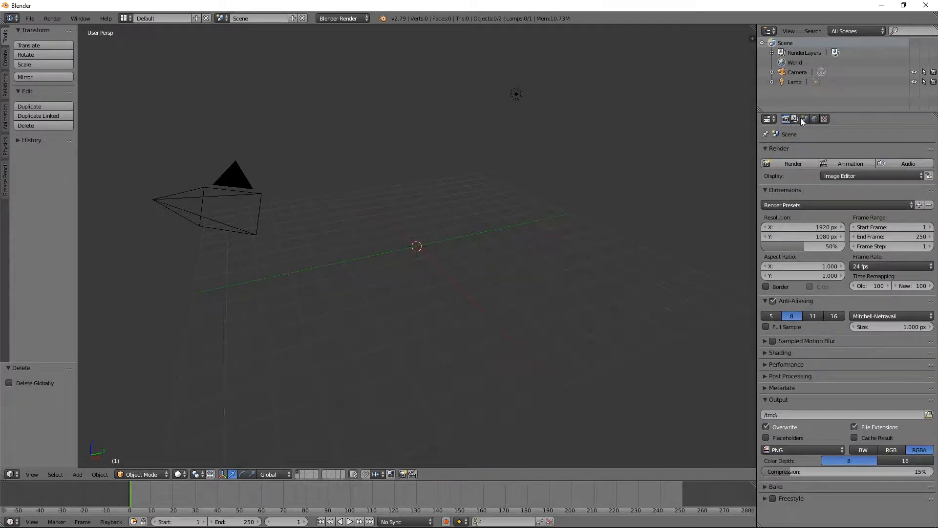
click(805, 119)
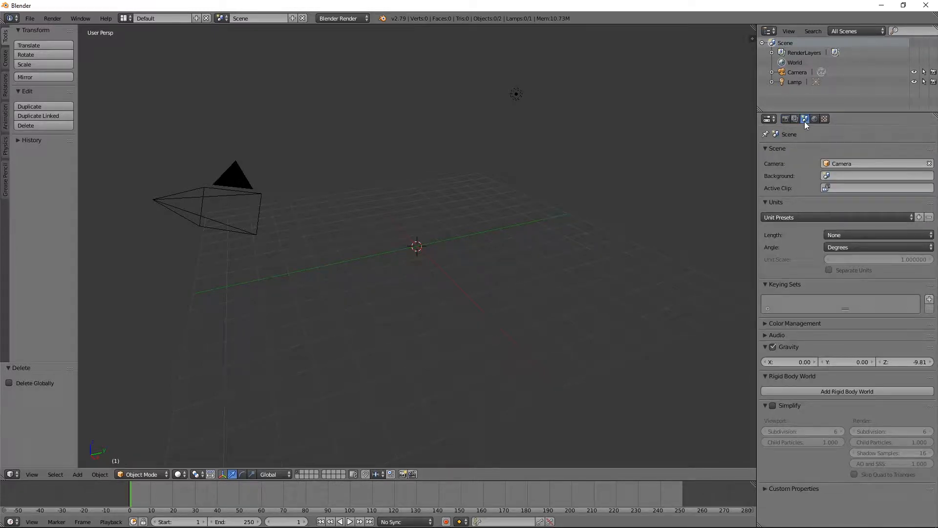
mouse_move(804, 119)
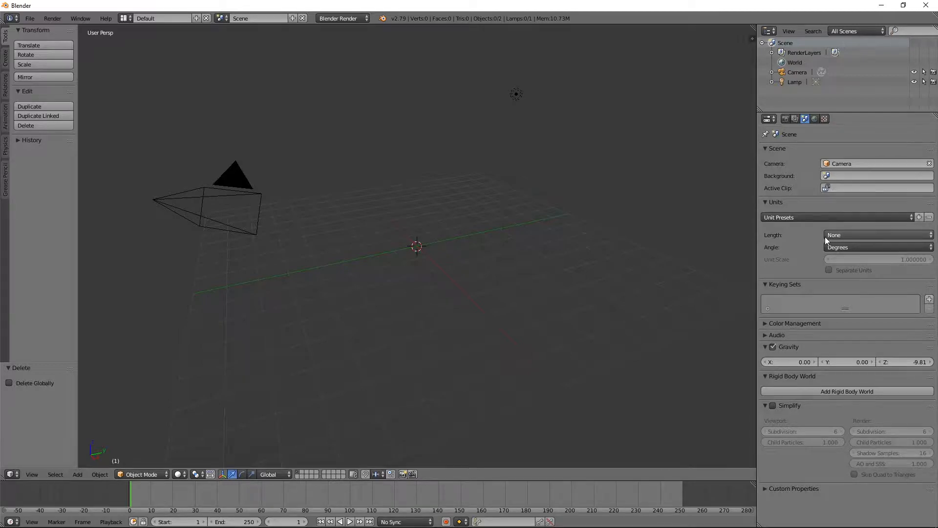
mouse_move(849, 235)
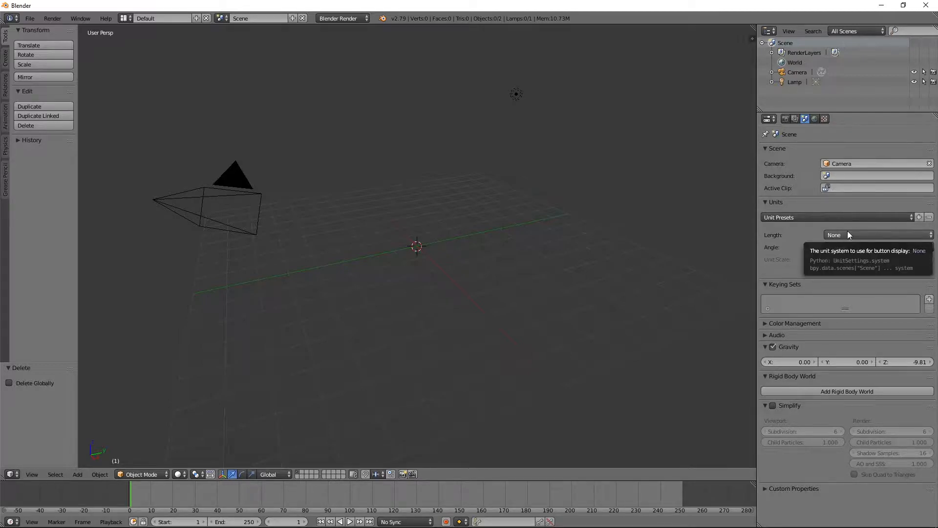
click(877, 235)
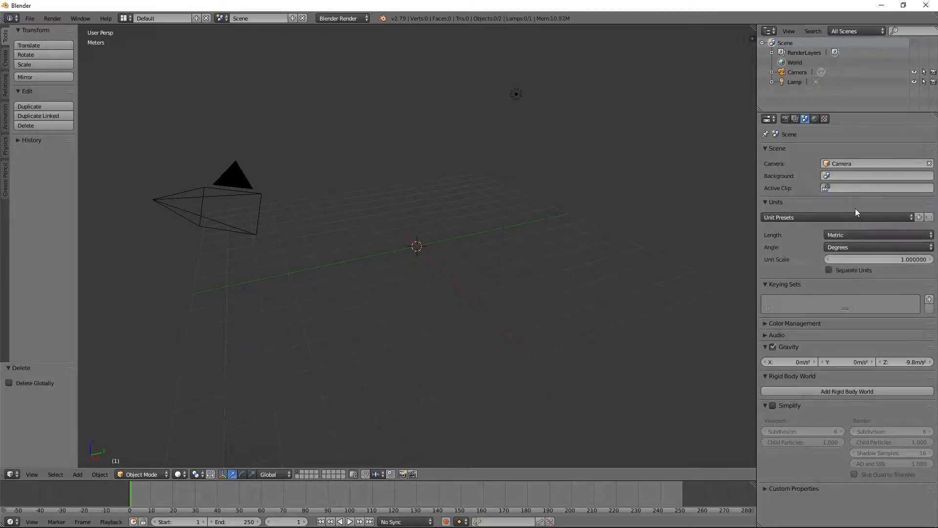
mouse_move(817, 260)
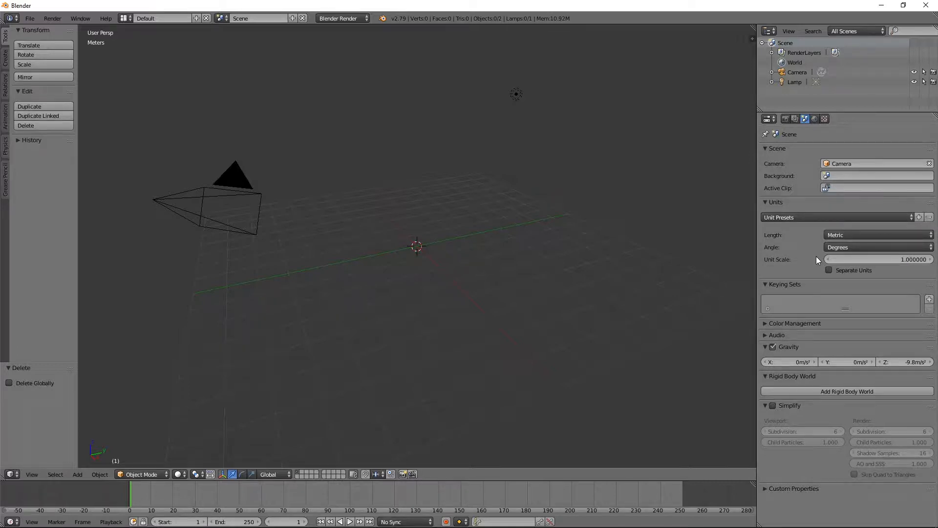
mouse_move(668, 208)
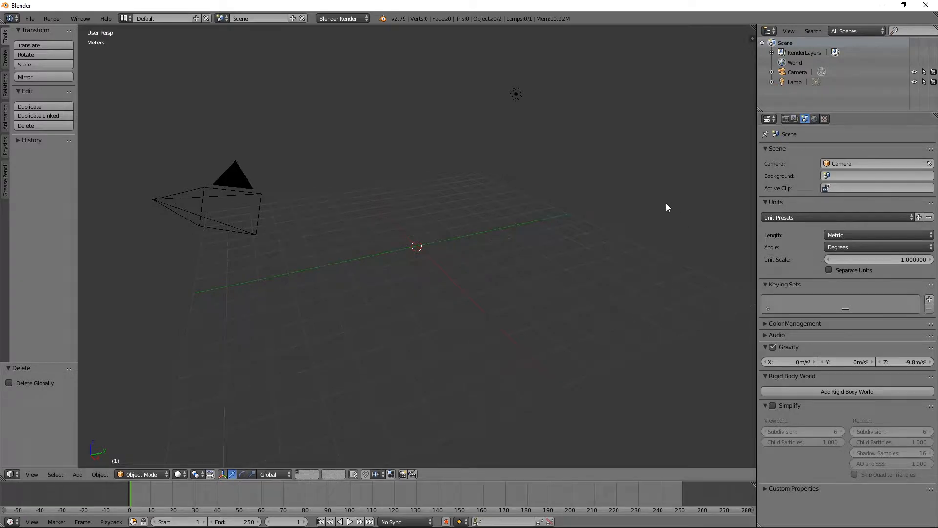
mouse_move(662, 198)
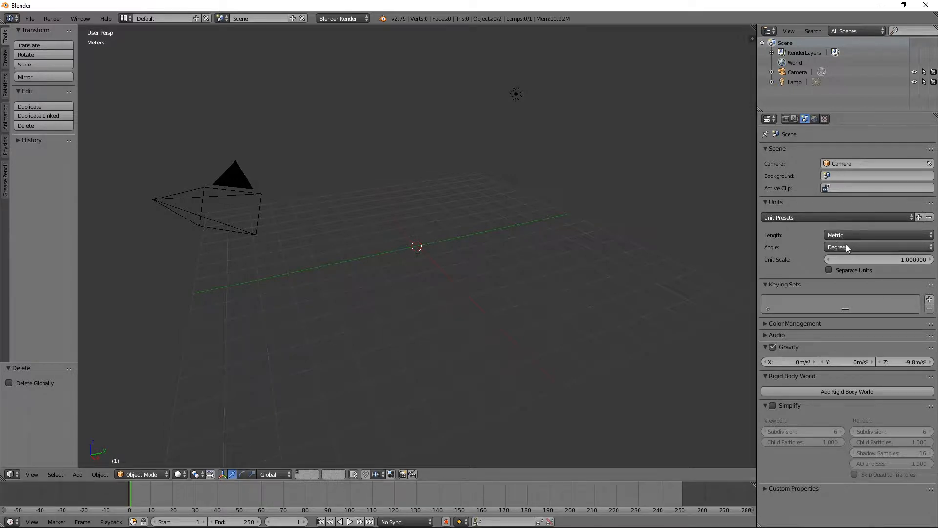
mouse_move(850, 254)
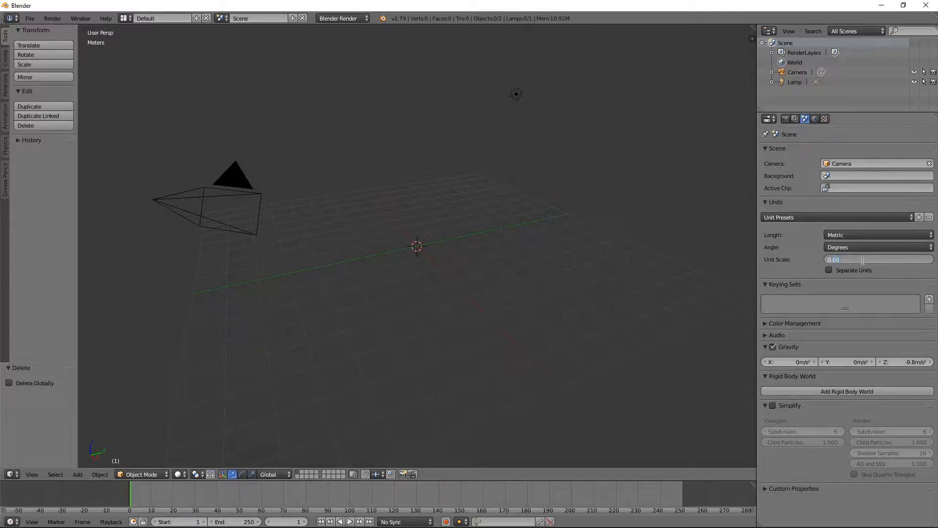
Step: Set the Unit Scale to 0.001 so the scene works in millimetres
text(0.001000)
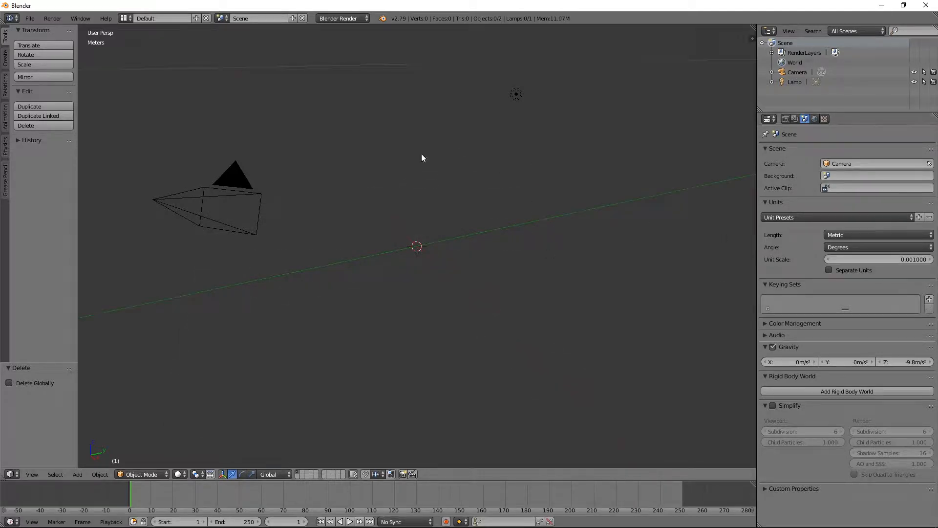
mouse_move(410, 238)
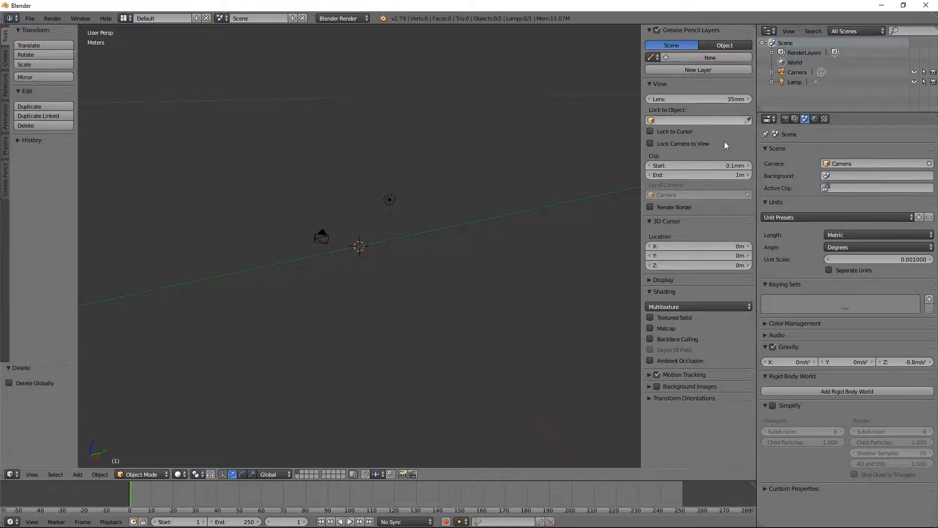
Step: Keep clipping at 1 µm to 100 m and set the grid floor scale to 0.001
click(698, 174)
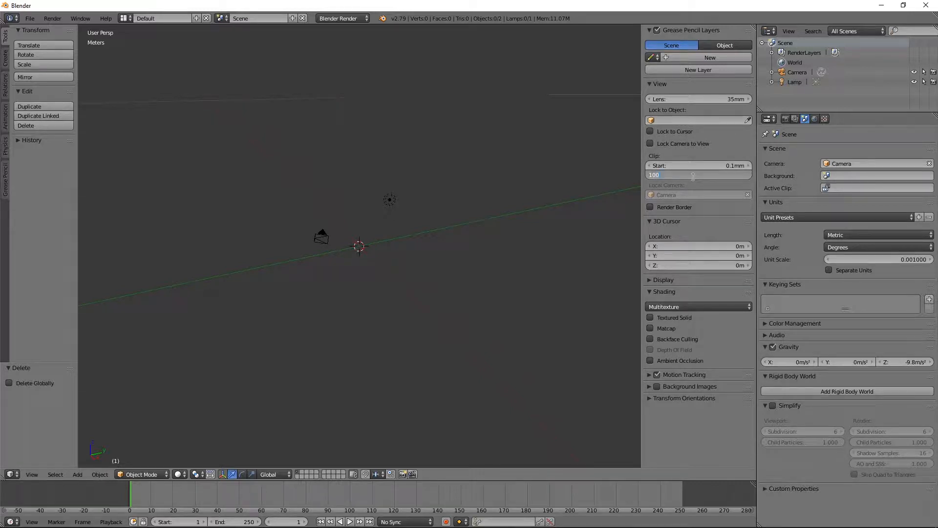
click(697, 174)
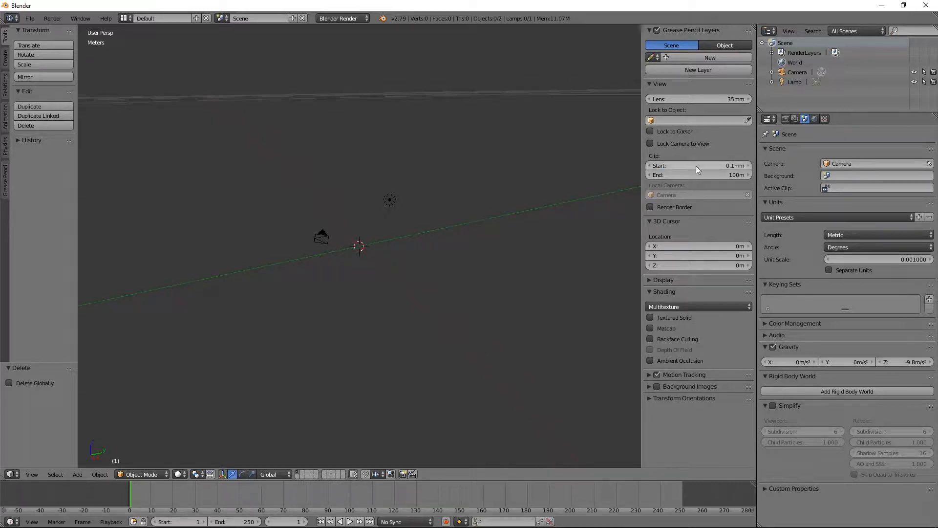
click(697, 165)
text(1µm)
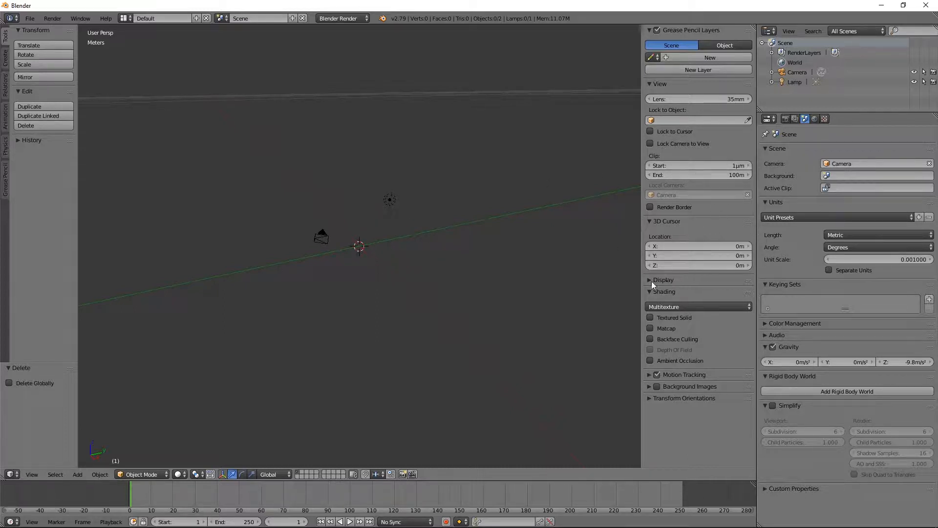
click(663, 280)
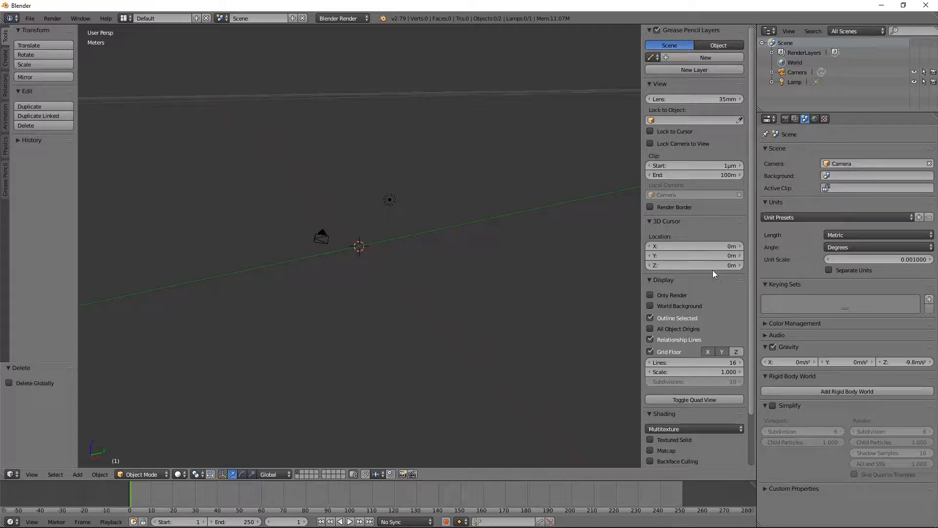
mouse_move(674, 291)
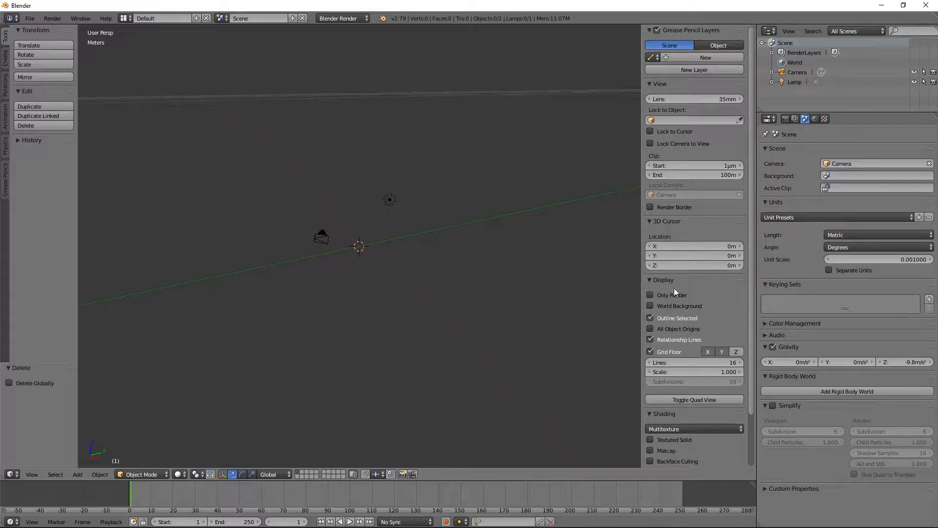
mouse_move(677, 364)
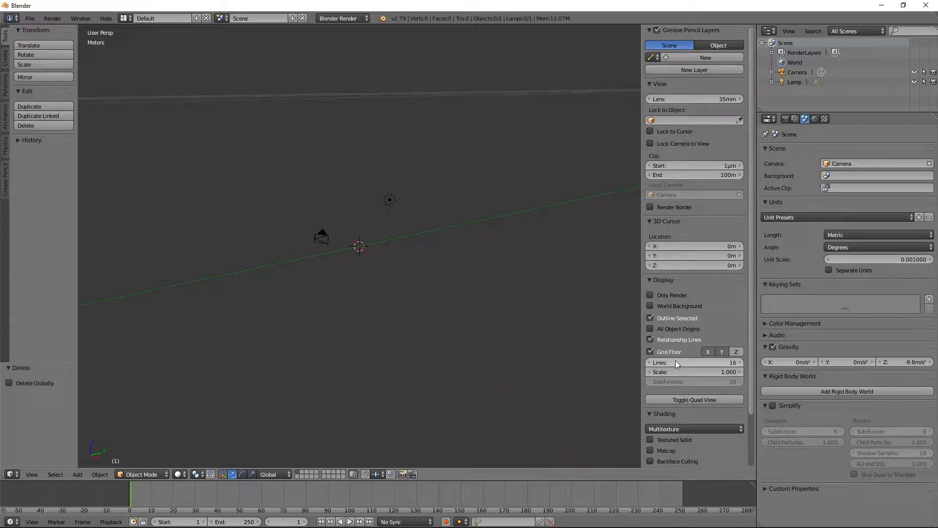
click(694, 372)
text(0.001)
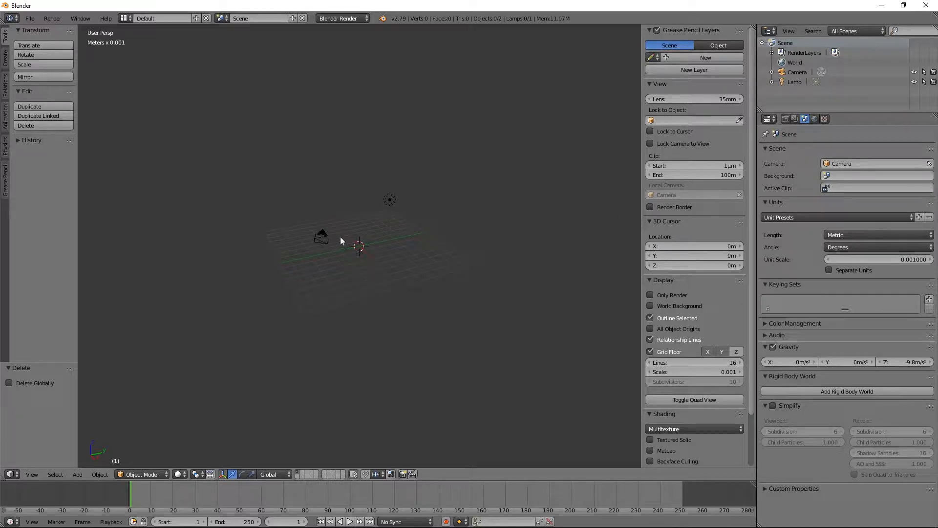
mouse_move(370, 246)
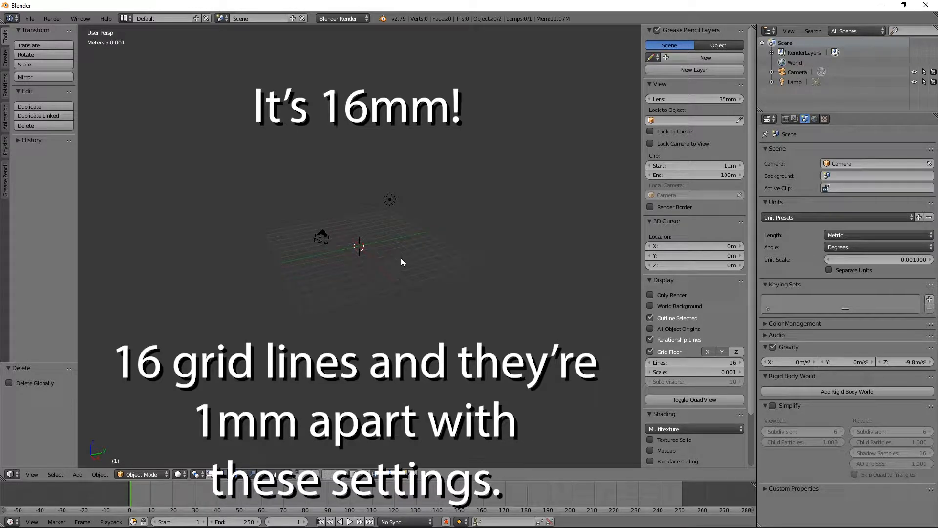
mouse_move(441, 251)
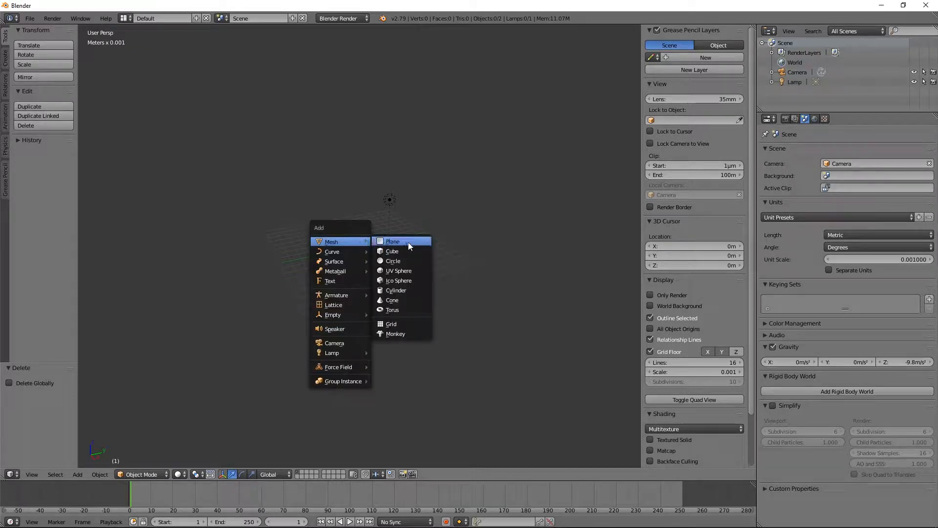
Step: Add a 2 mm cube at the origin and show its Object properties, collapsing View and Display
click(392, 252)
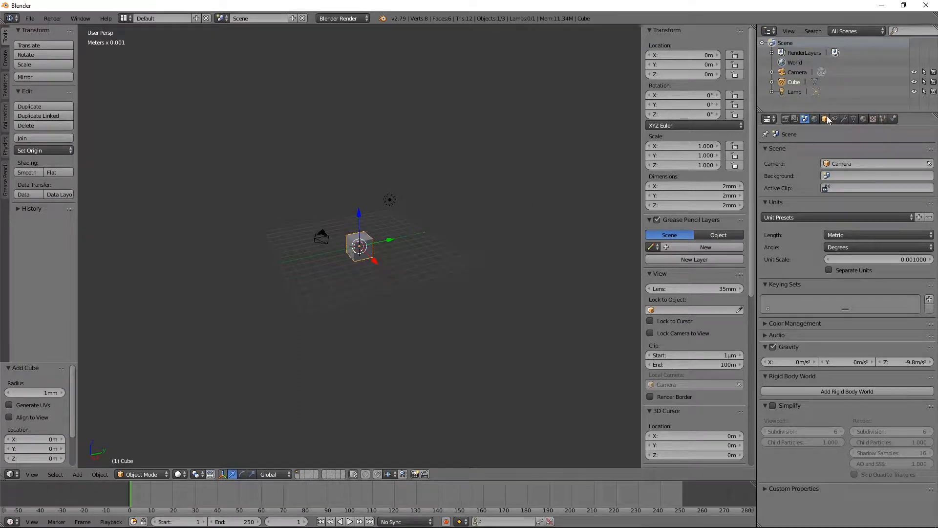
click(825, 119)
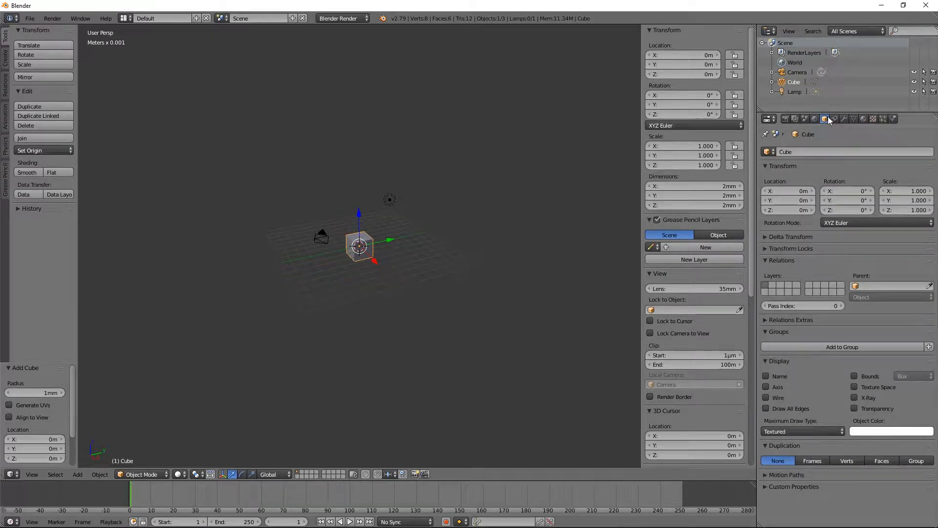
mouse_move(825, 118)
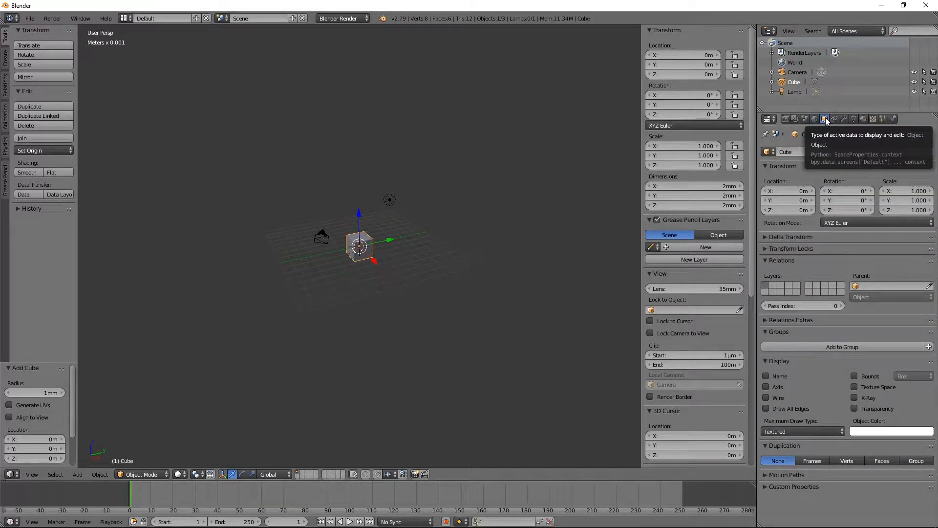
mouse_move(912, 223)
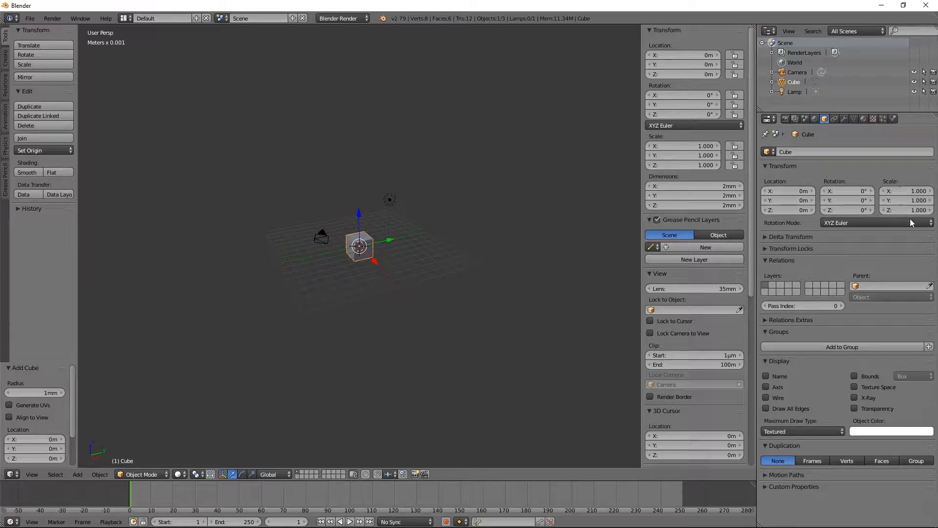
mouse_move(904, 210)
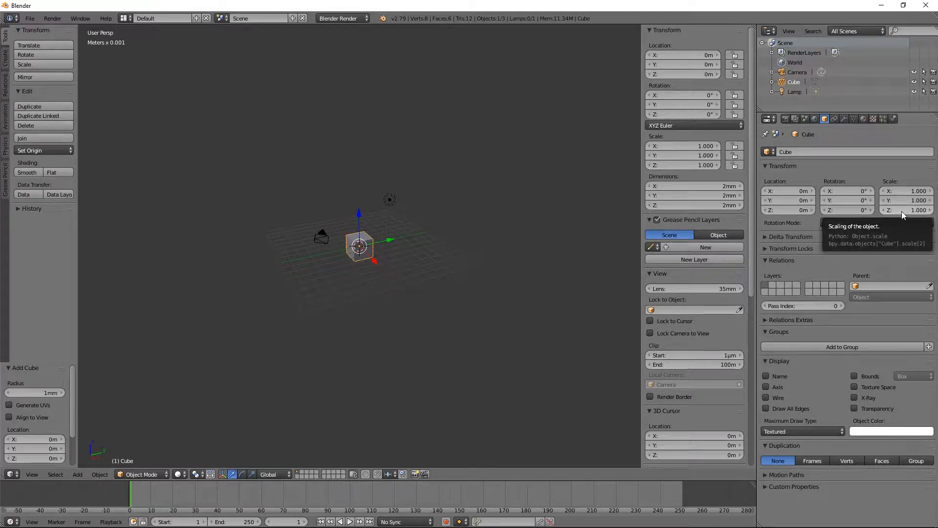
mouse_move(921, 199)
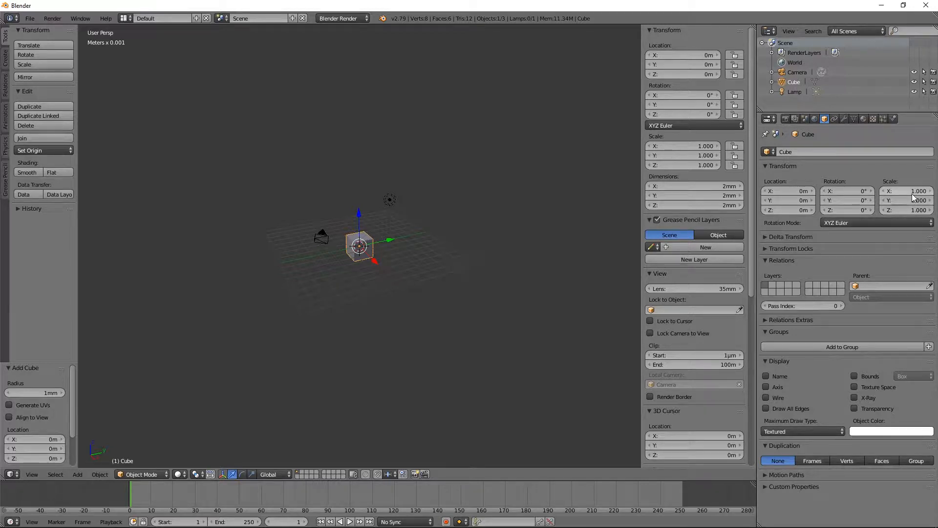
mouse_move(910, 200)
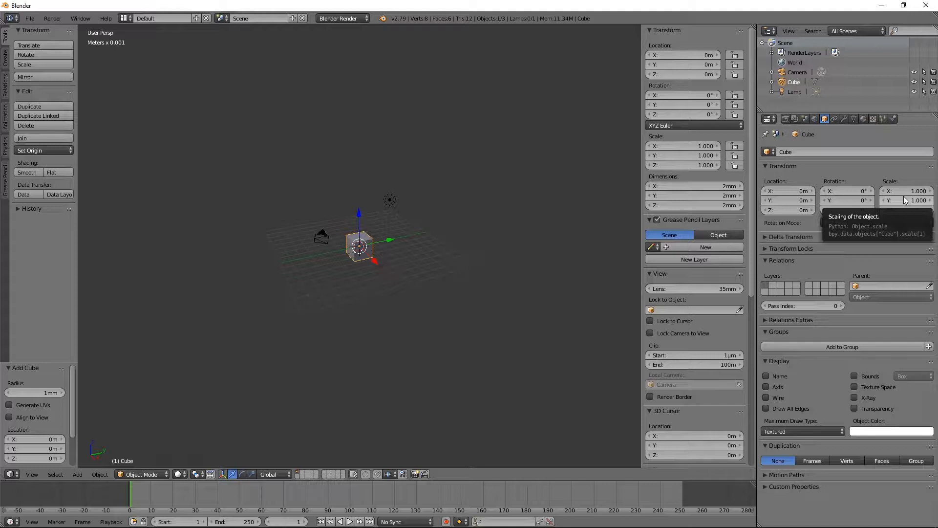
mouse_move(906, 192)
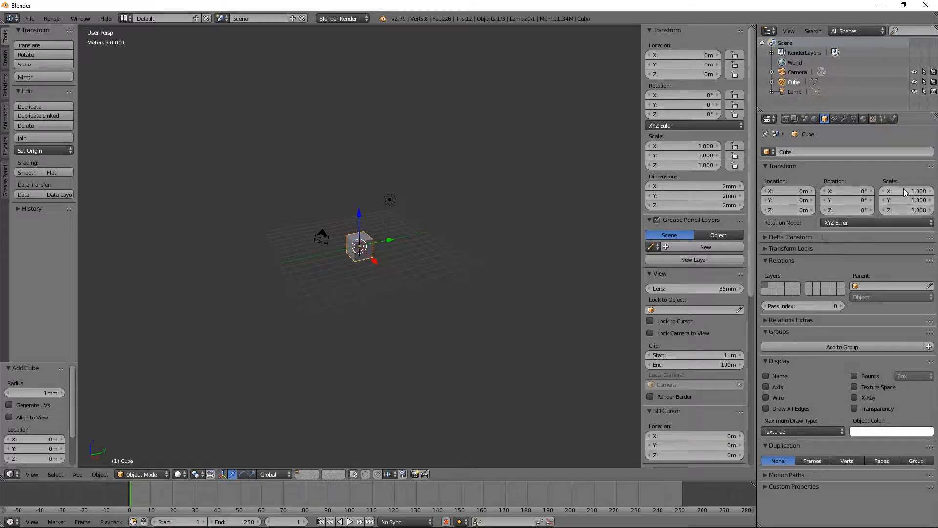
mouse_move(640, 62)
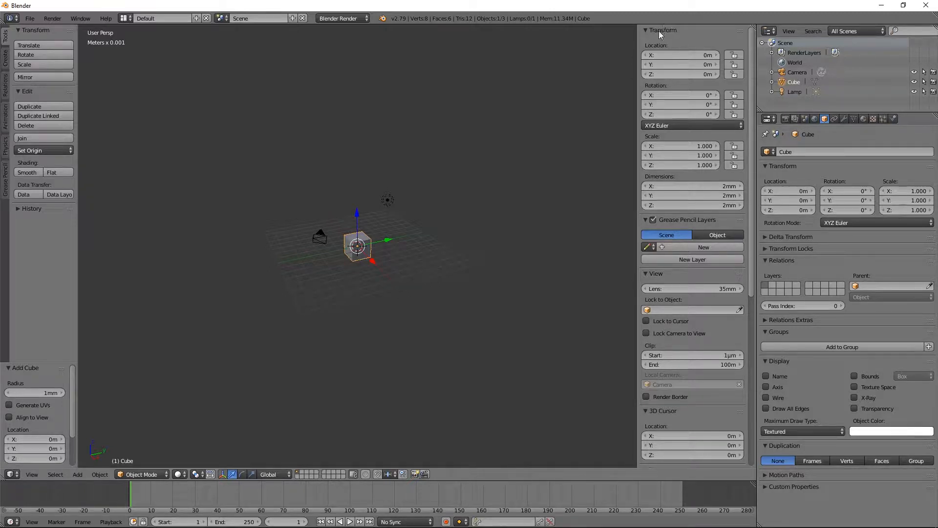
click(656, 274)
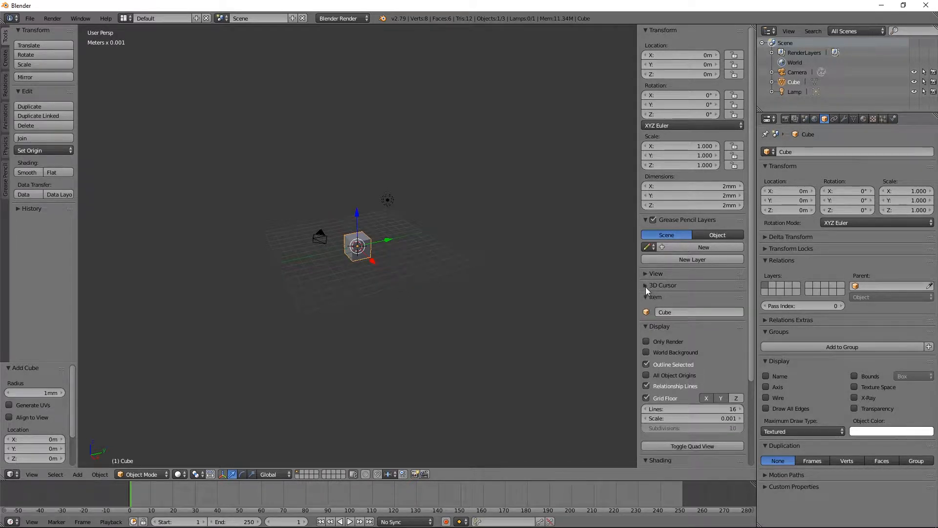
click(659, 326)
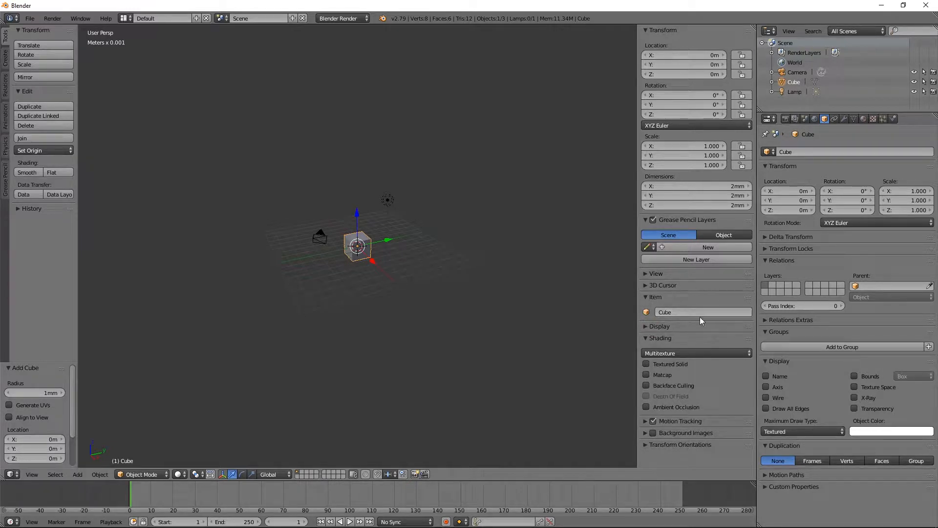
mouse_move(662, 149)
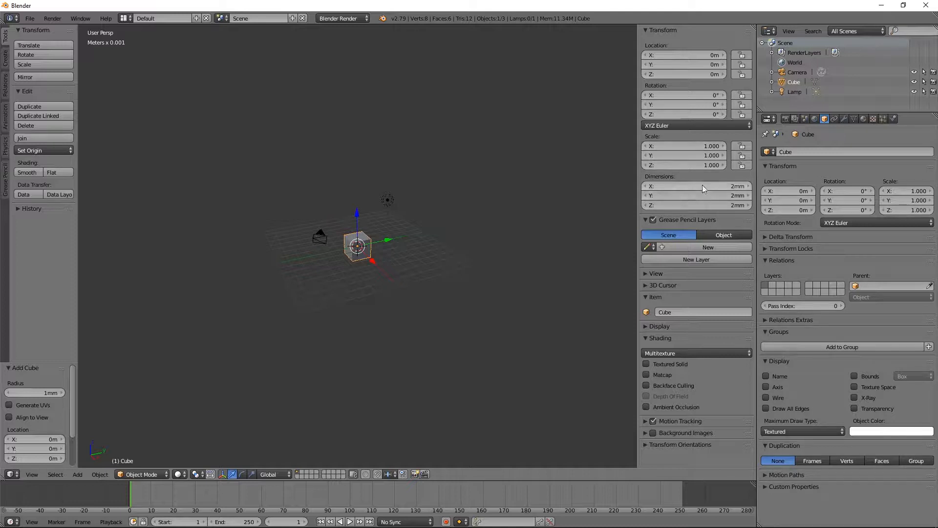
mouse_move(697, 206)
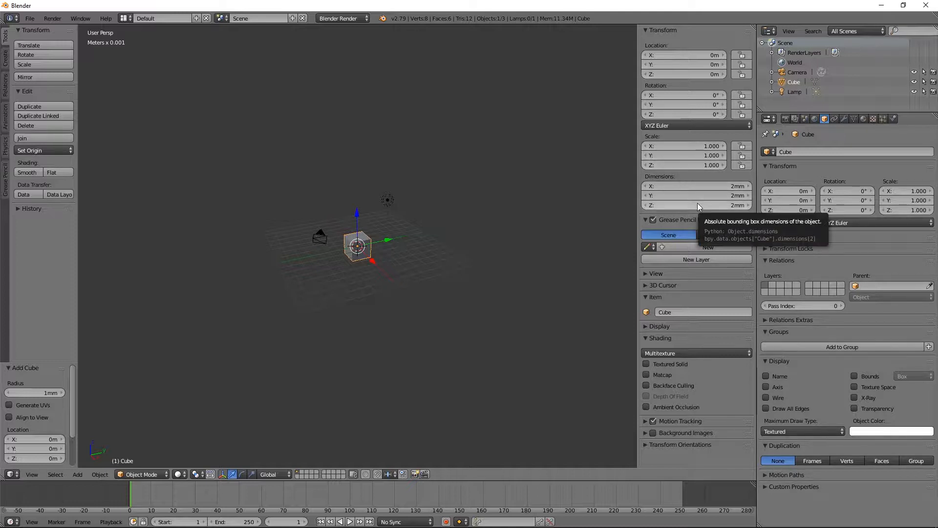
mouse_move(695, 196)
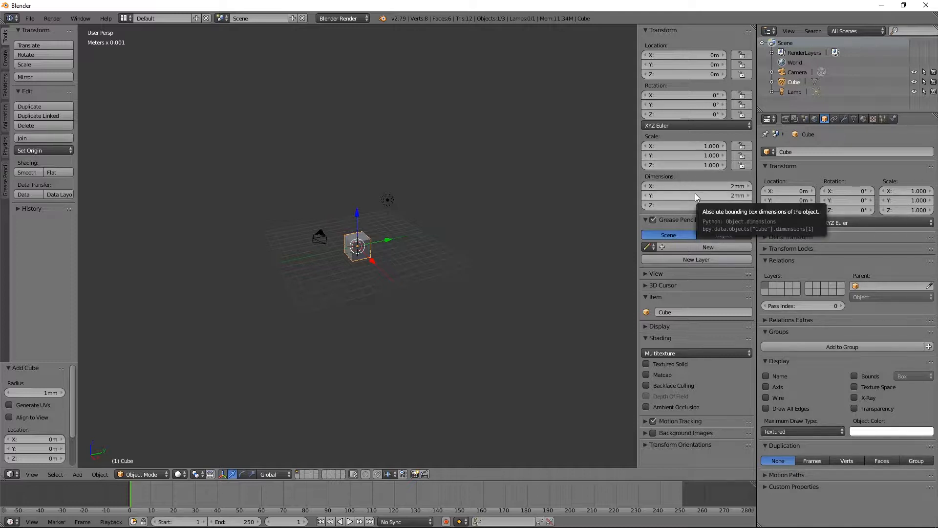
Step: Set the cube's X, Y and Z dimensions to 20 mm each
click(694, 185)
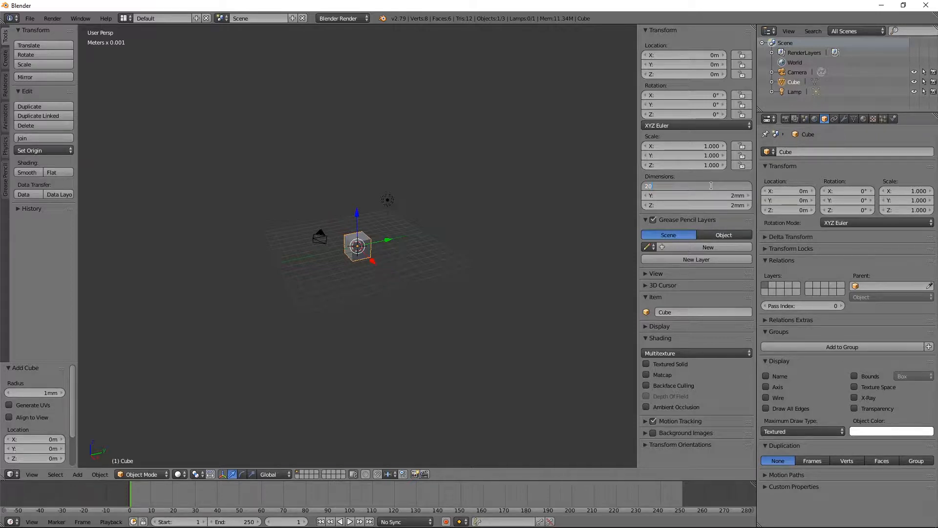
text(20)
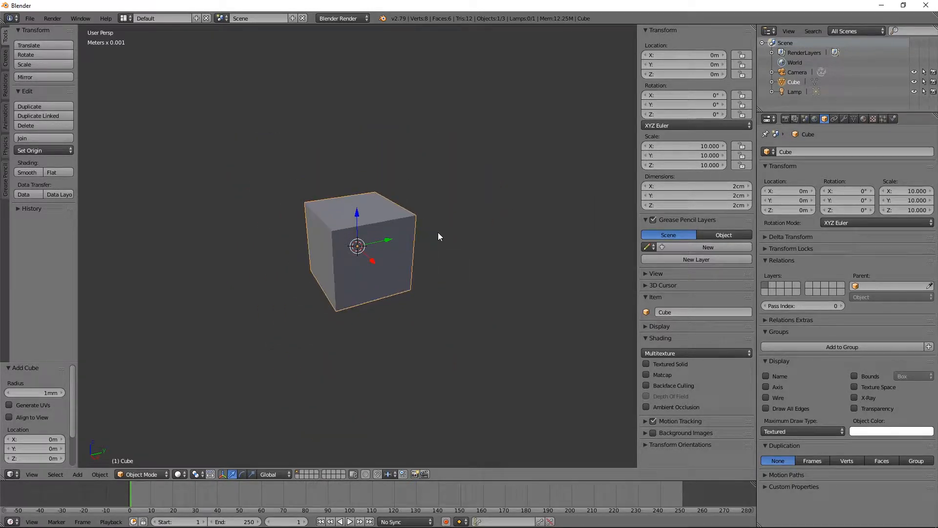
mouse_move(368, 248)
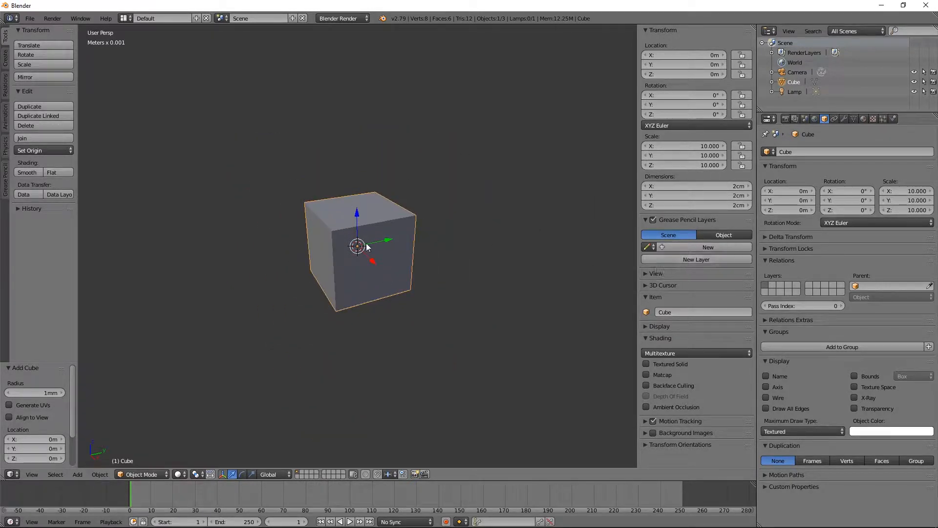
mouse_move(384, 270)
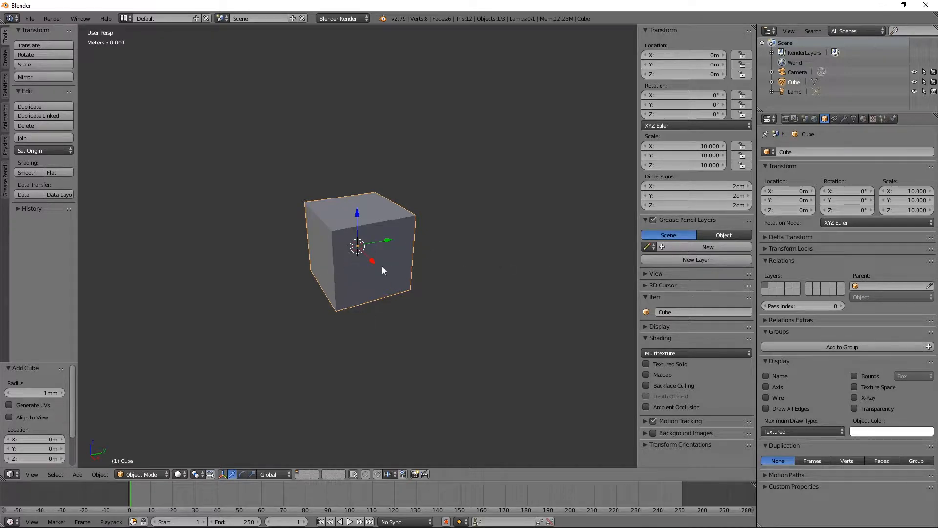
Step: Expand the View panel and zoom in on the 2 cm cube resting on the grid
click(656, 274)
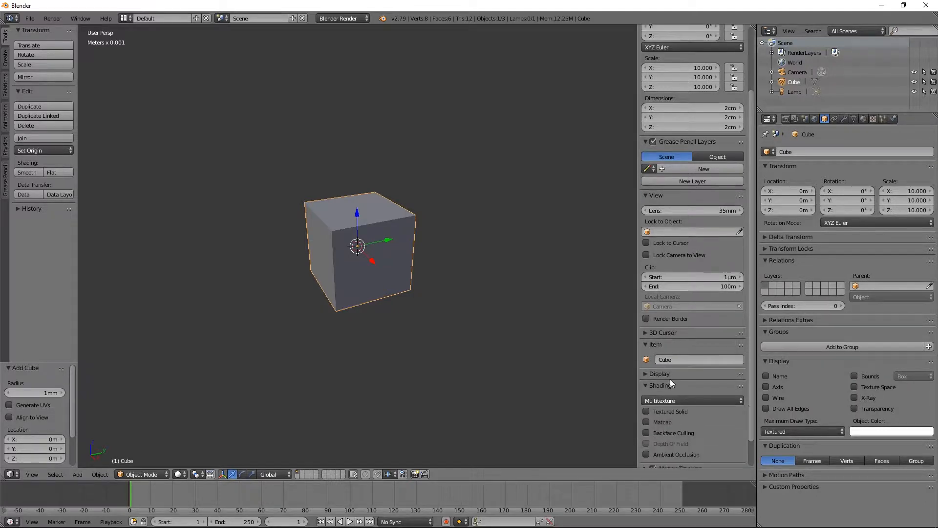
scroll(down, 3)
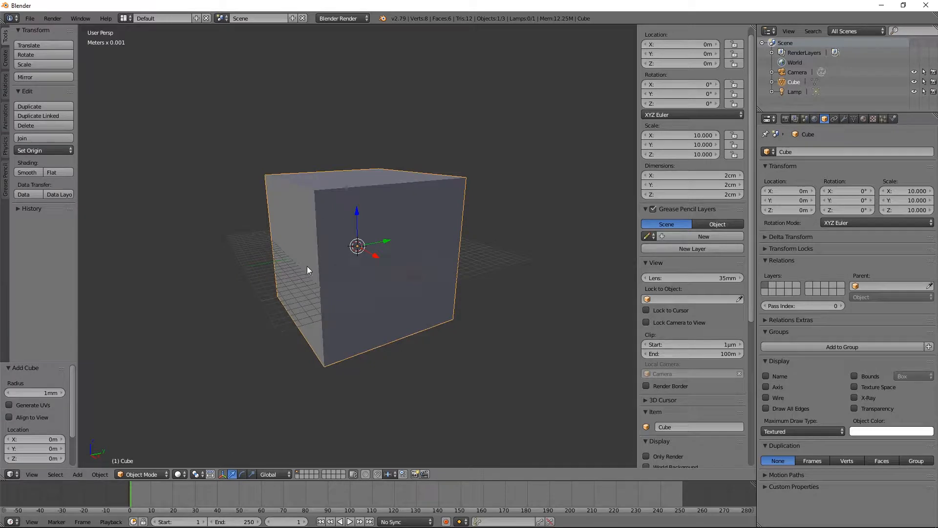
mouse_move(572, 98)
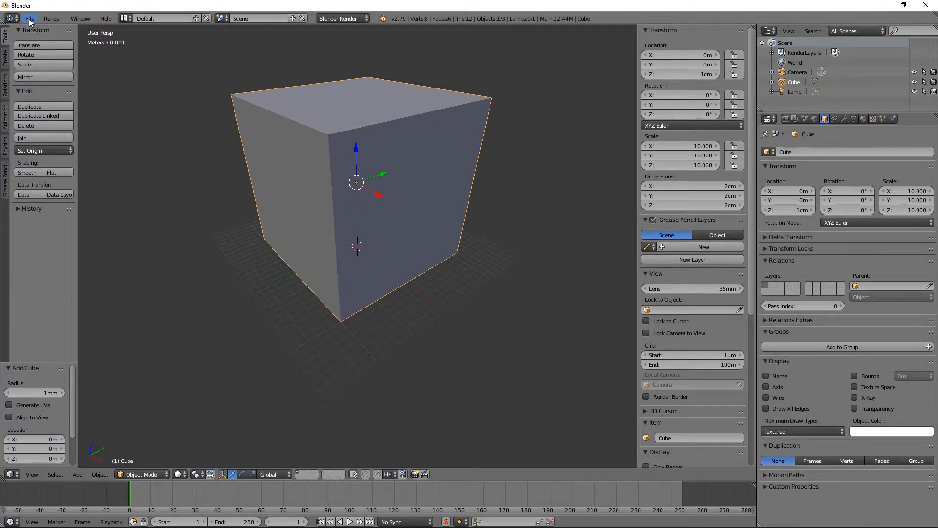
Step: Export the cube to the Desktop as 20mmCube1.stl via File > Export > Stl, then hide Blender
click(29, 18)
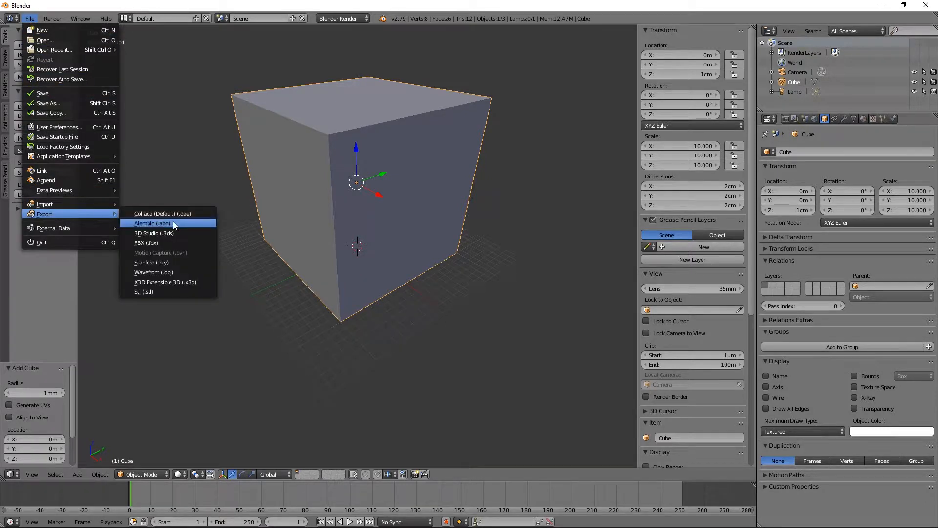
click(144, 291)
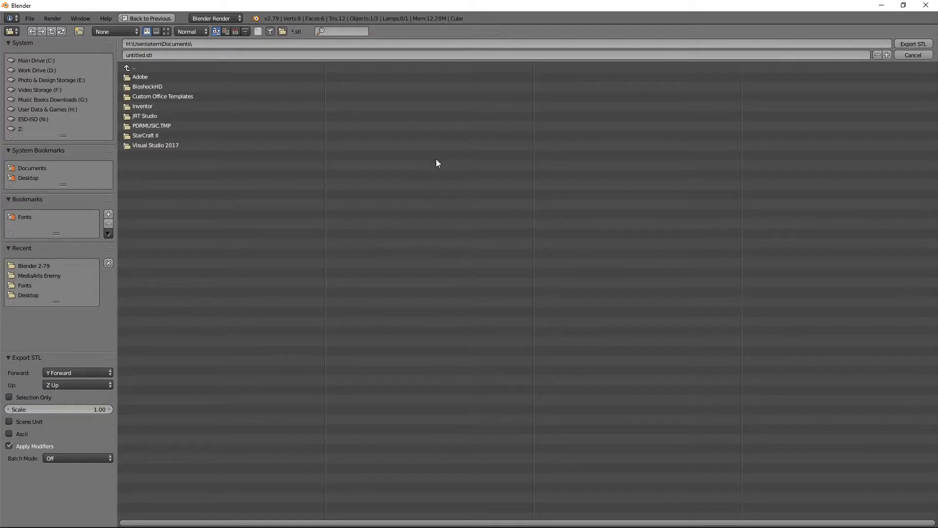
click(29, 295)
text(20mmCube1)
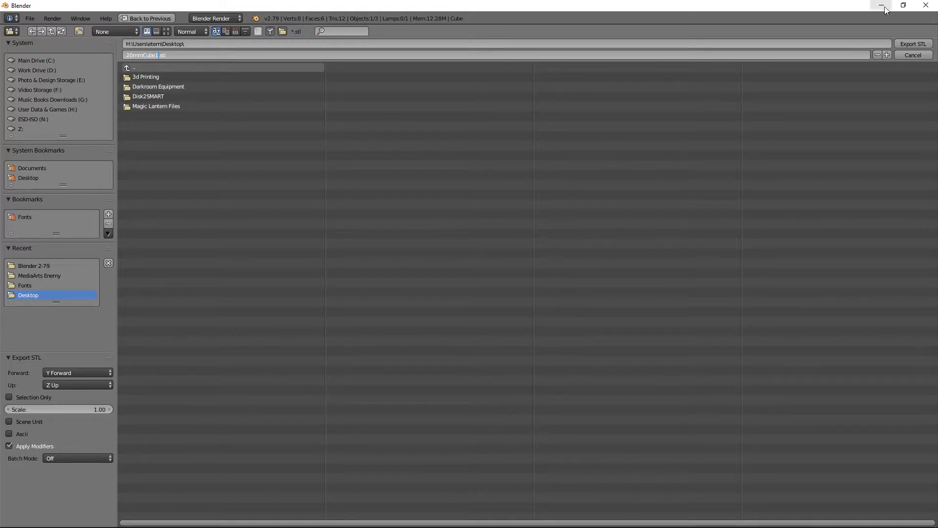
click(913, 54)
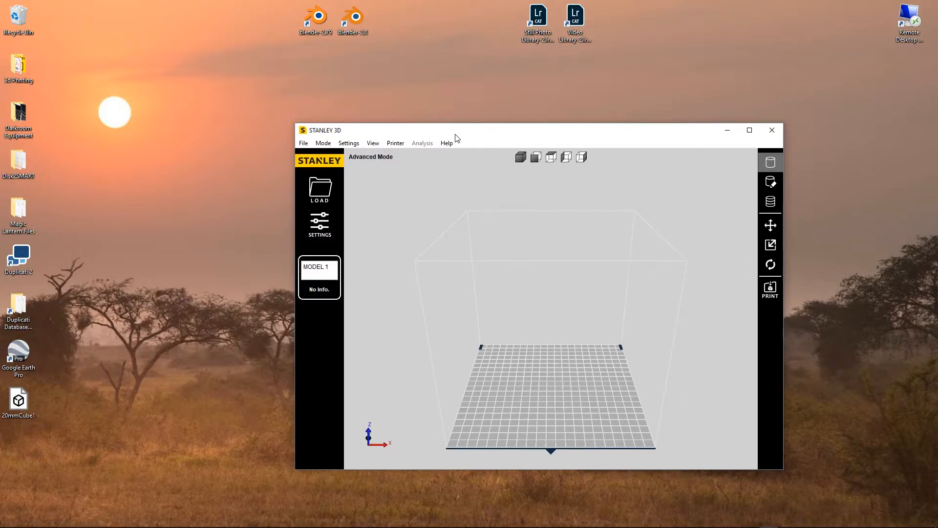
mouse_move(508, 272)
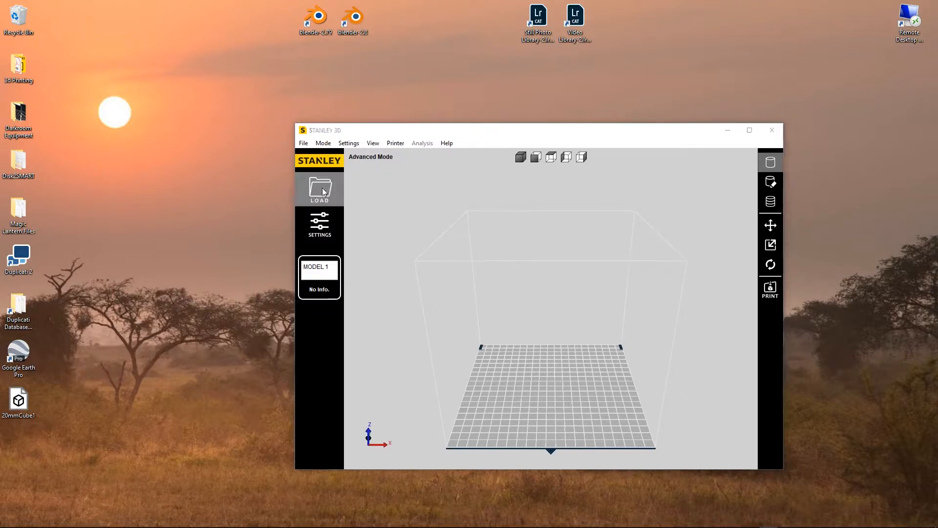
Step: Load 20mmCube1 into Stanley 3D and read Scale 1.00 with 20 mm on X, Y, Z
click(320, 188)
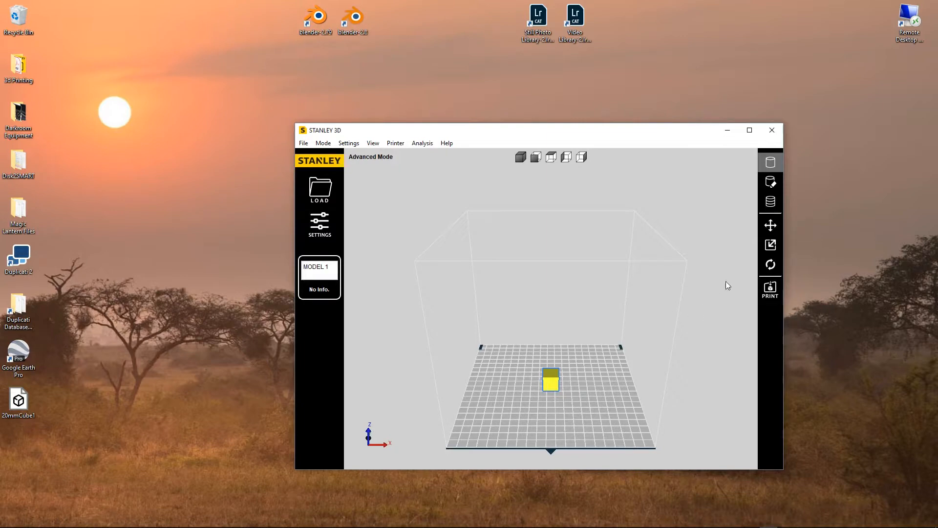
click(770, 244)
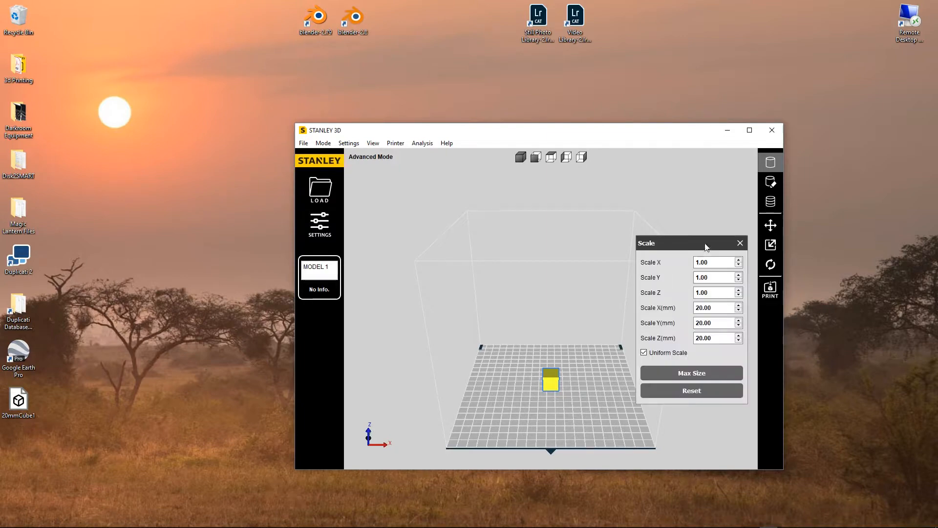
mouse_move(688, 343)
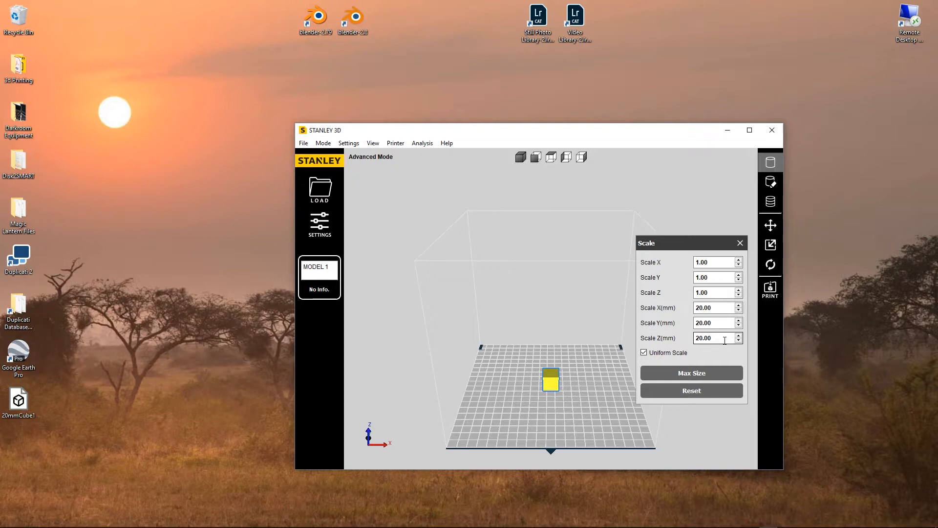
mouse_move(790, 273)
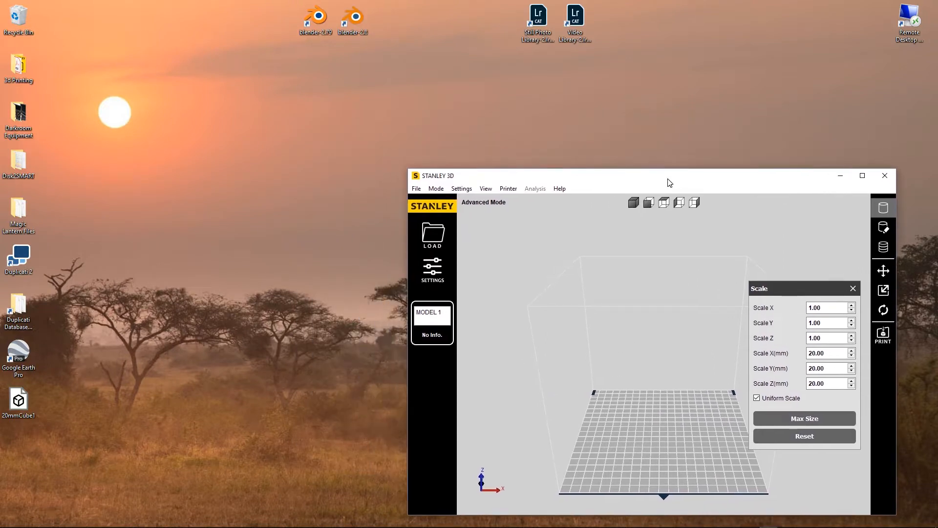
mouse_move(663, 191)
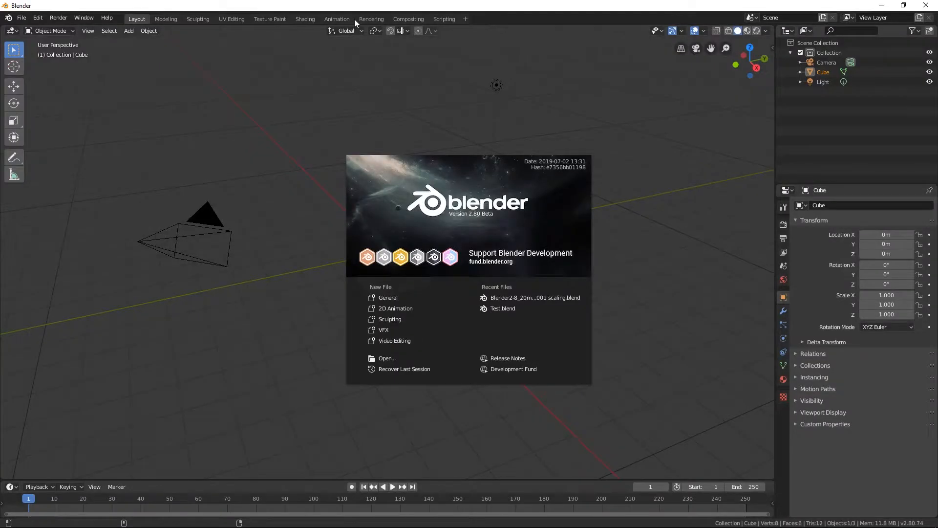
mouse_move(403, 81)
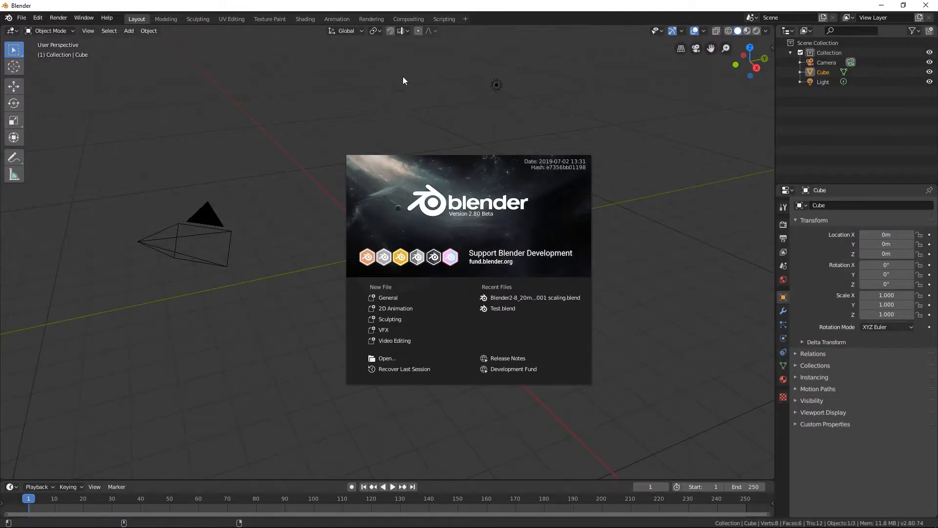
mouse_move(411, 98)
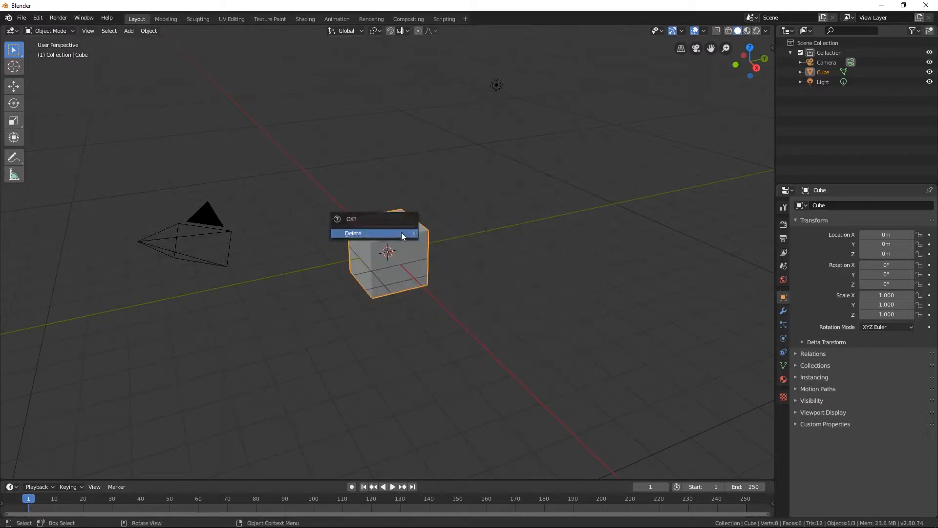
Step: Delete the default cube in Blender 2.80, leaving only camera and light
click(353, 233)
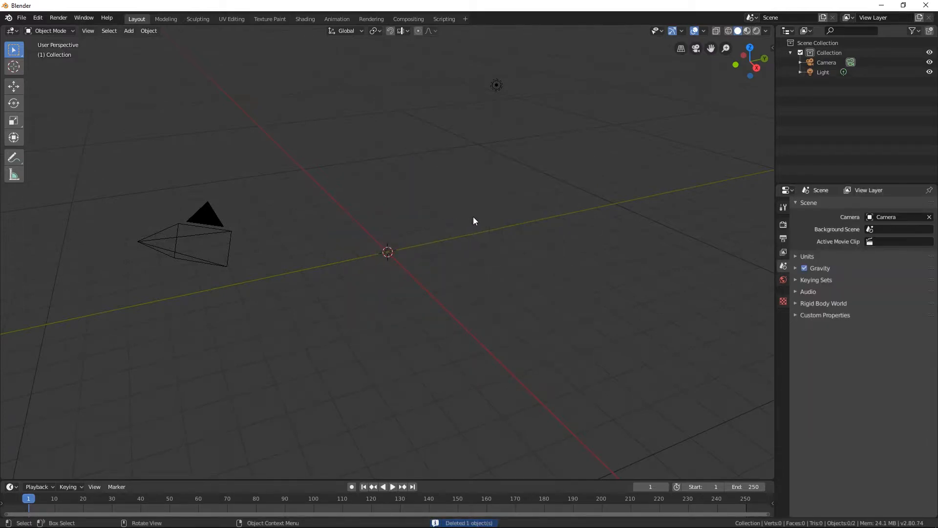
mouse_move(399, 273)
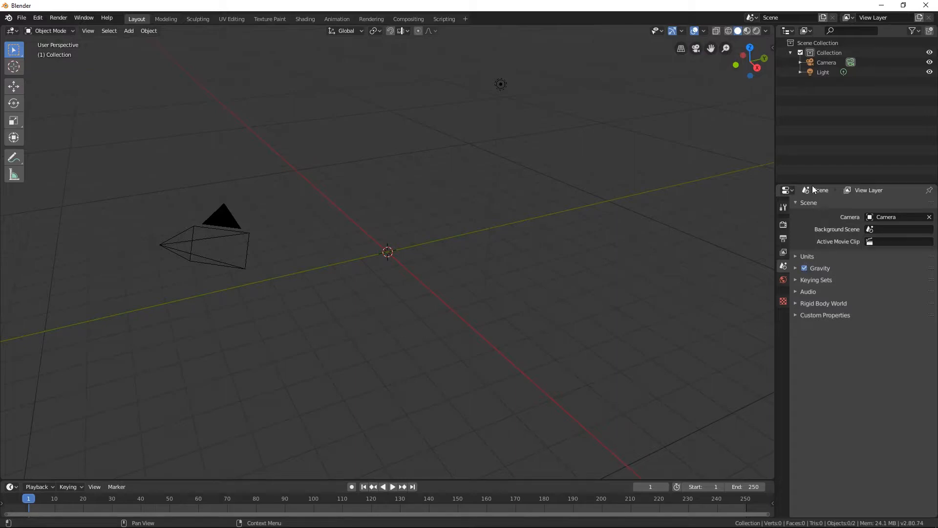
Step: Expand the Units section in Scene Properties to reach the metric unit scale
click(795, 267)
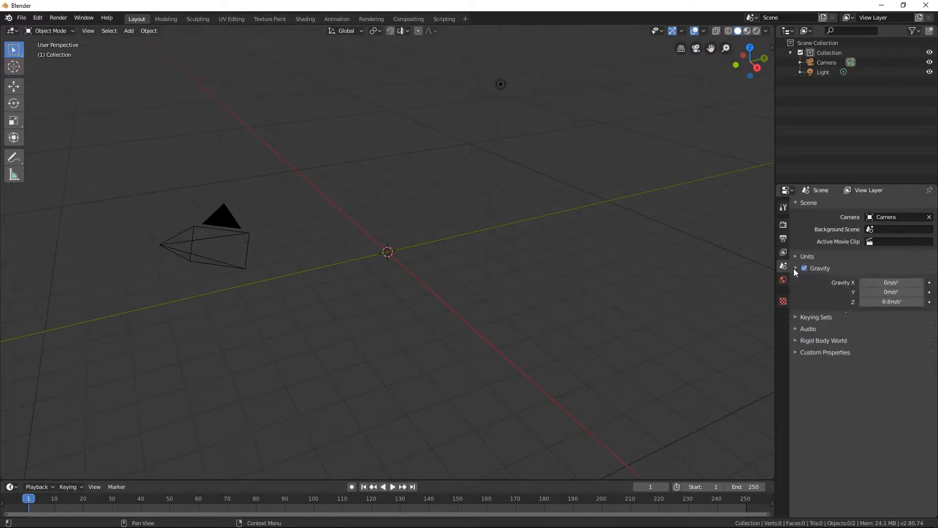
click(796, 256)
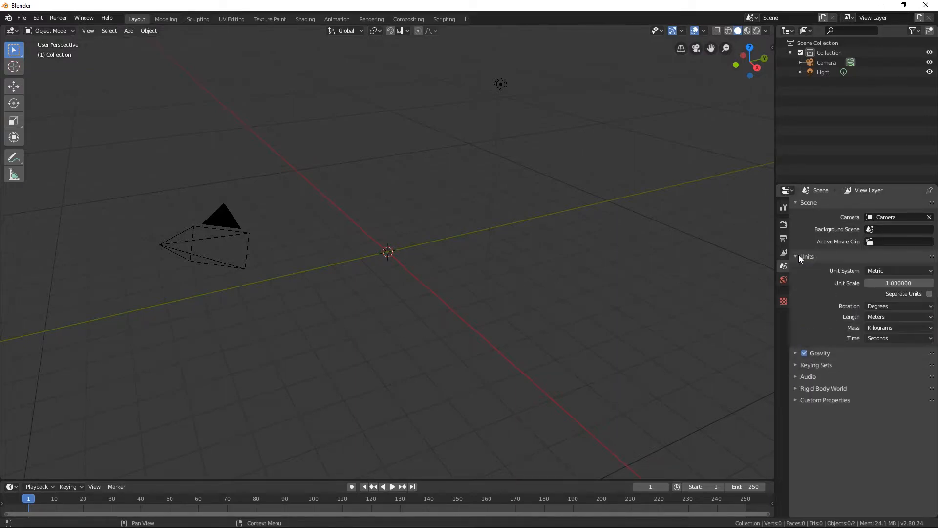
mouse_move(897, 282)
text(0.001000)
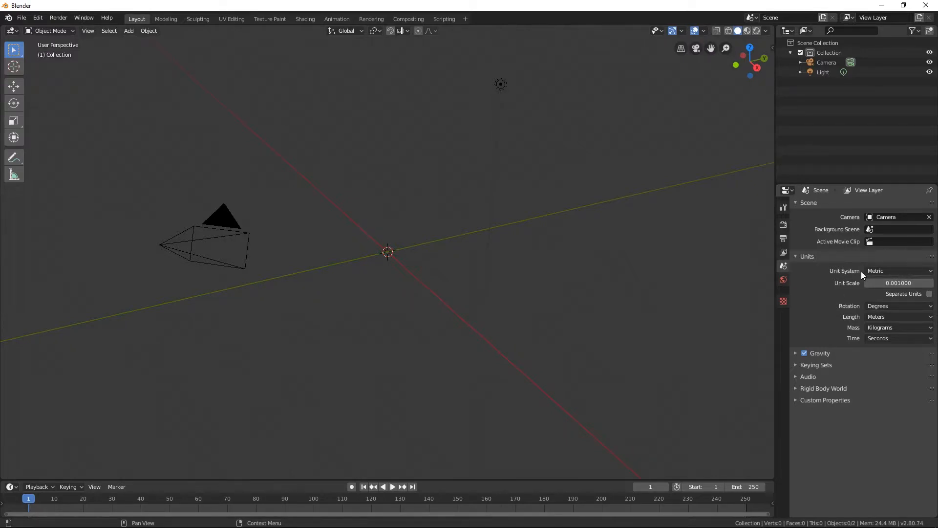
mouse_move(830, 281)
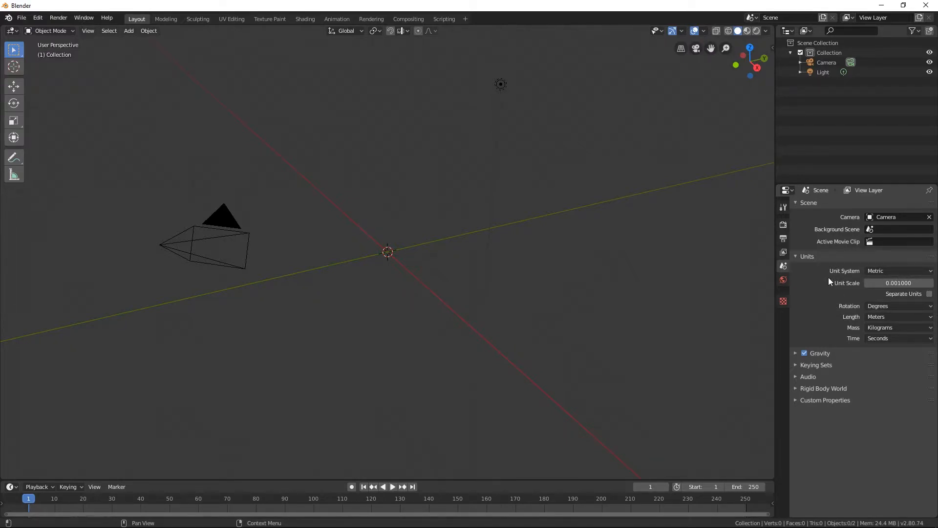
mouse_move(658, 113)
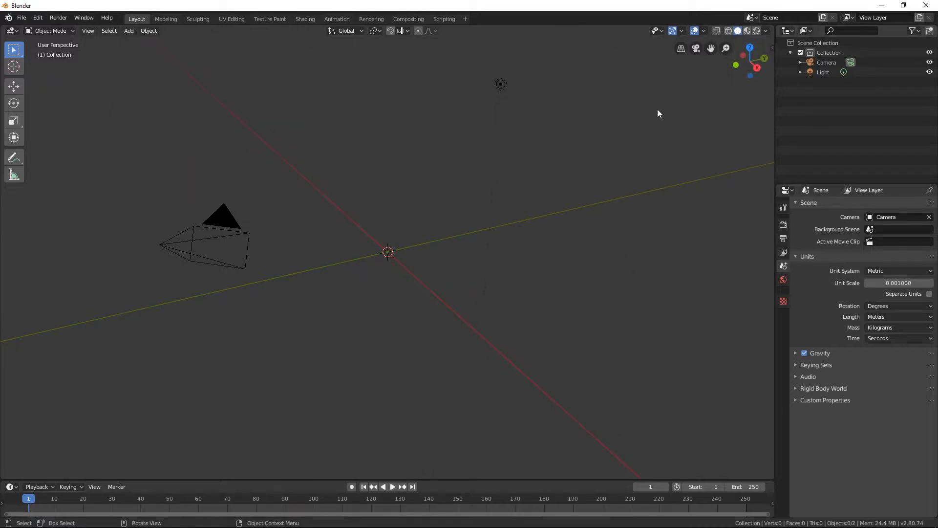
mouse_move(405, 275)
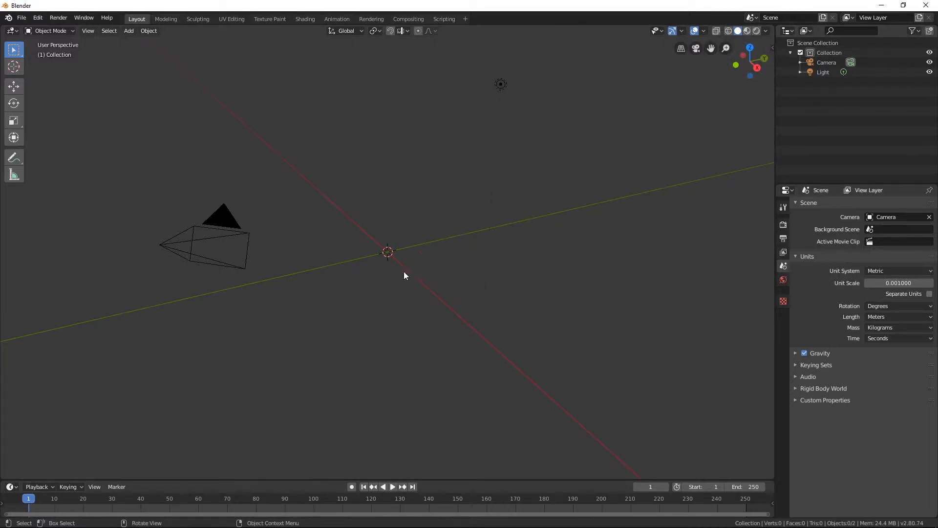
mouse_move(534, 274)
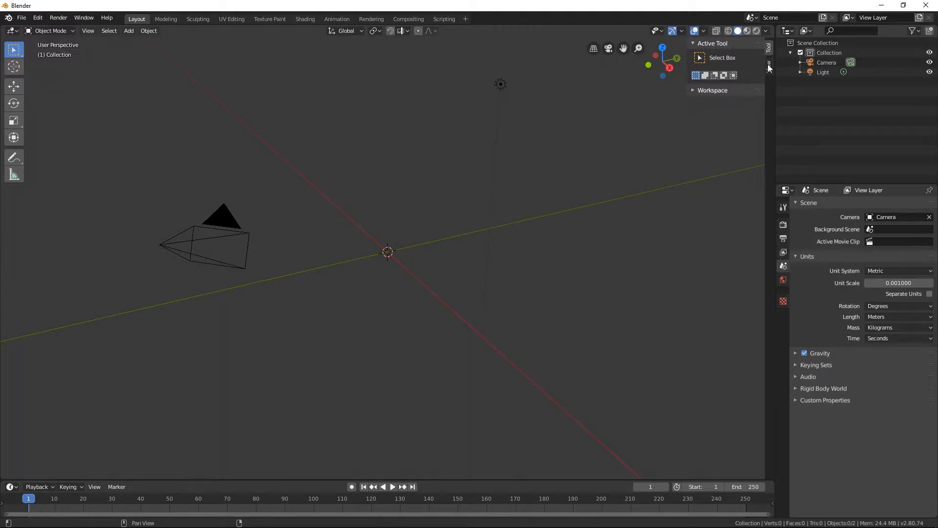
click(768, 66)
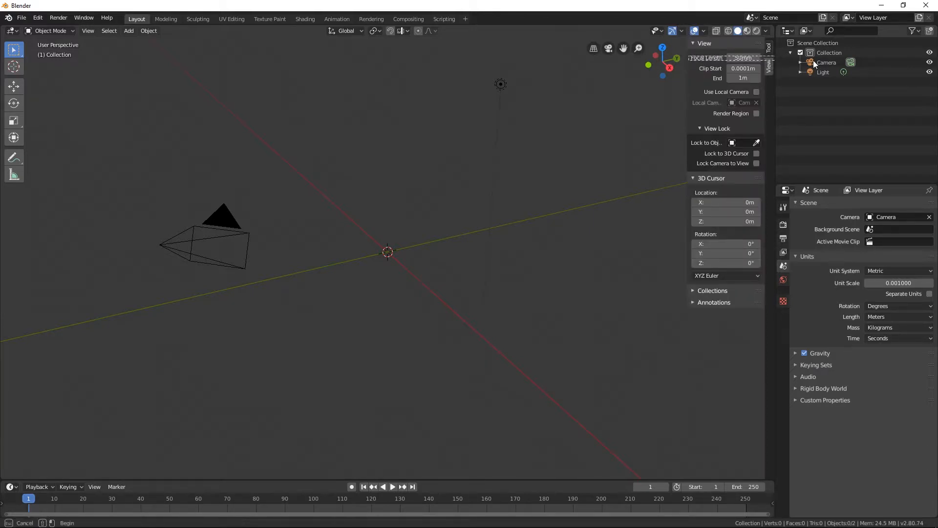
click(770, 53)
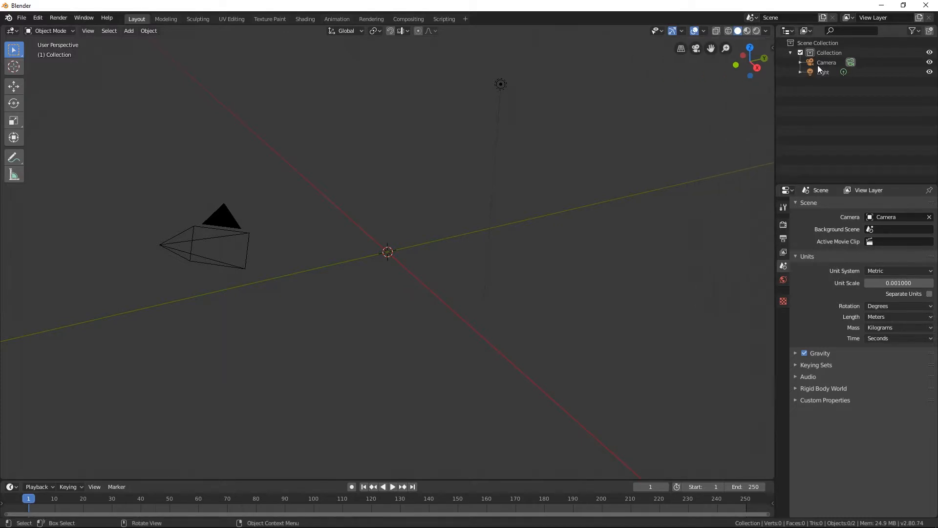
click(705, 30)
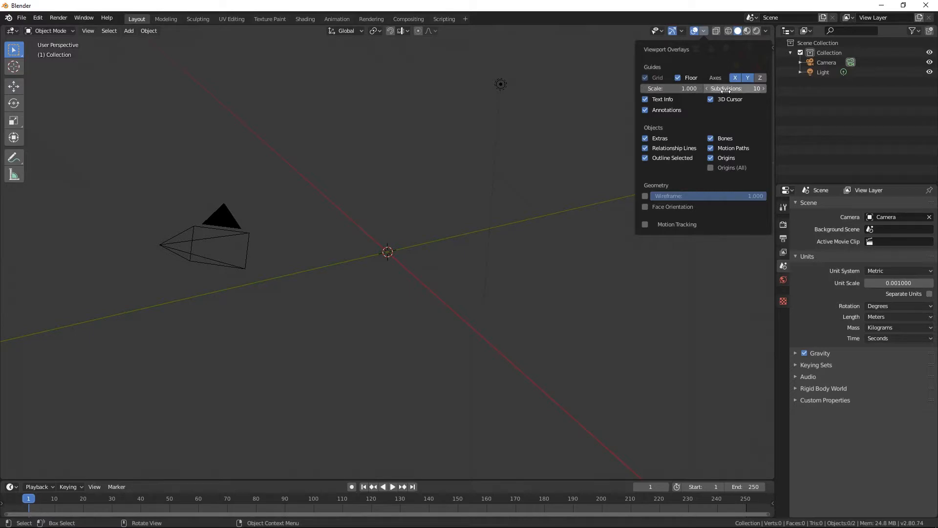
click(669, 88)
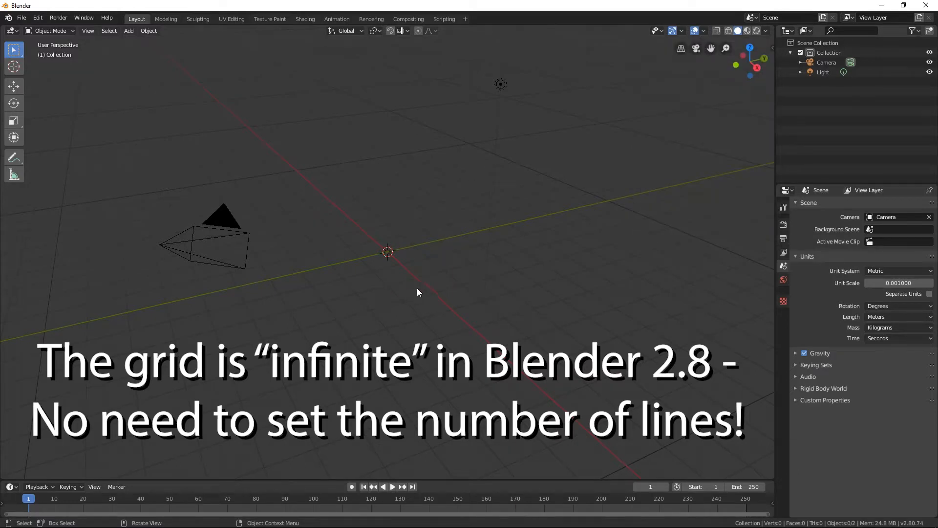
mouse_move(433, 284)
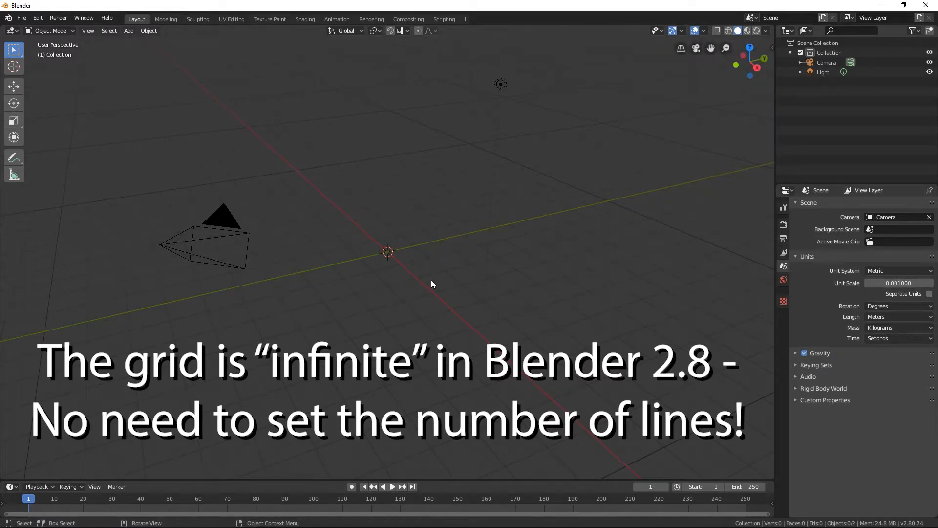
mouse_move(426, 291)
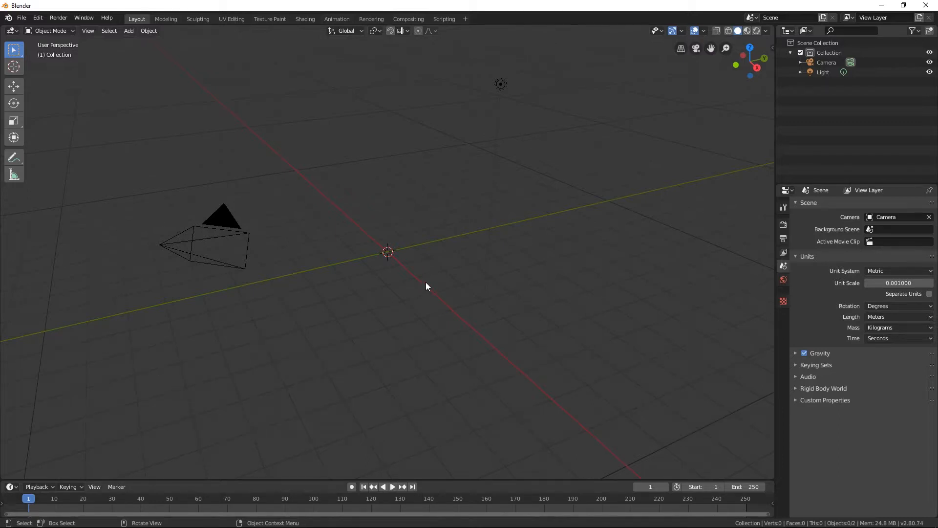
mouse_move(428, 239)
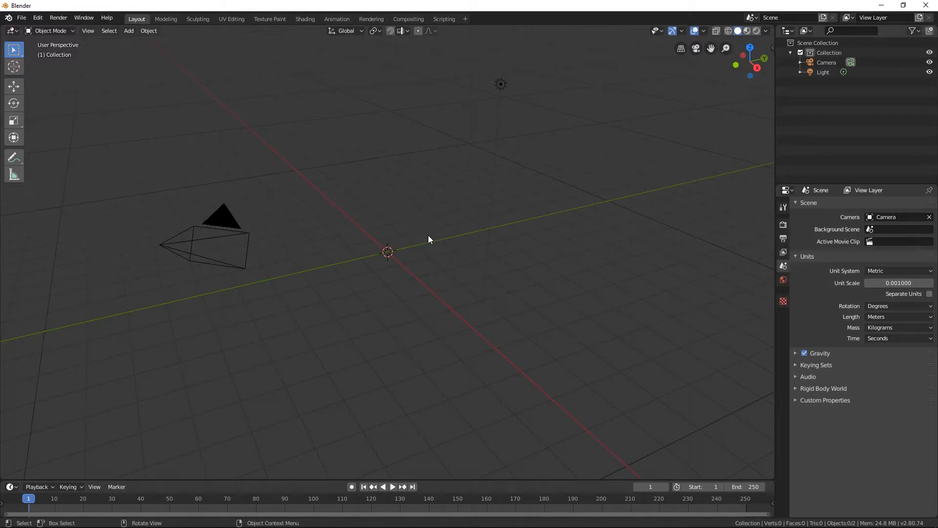
mouse_move(424, 255)
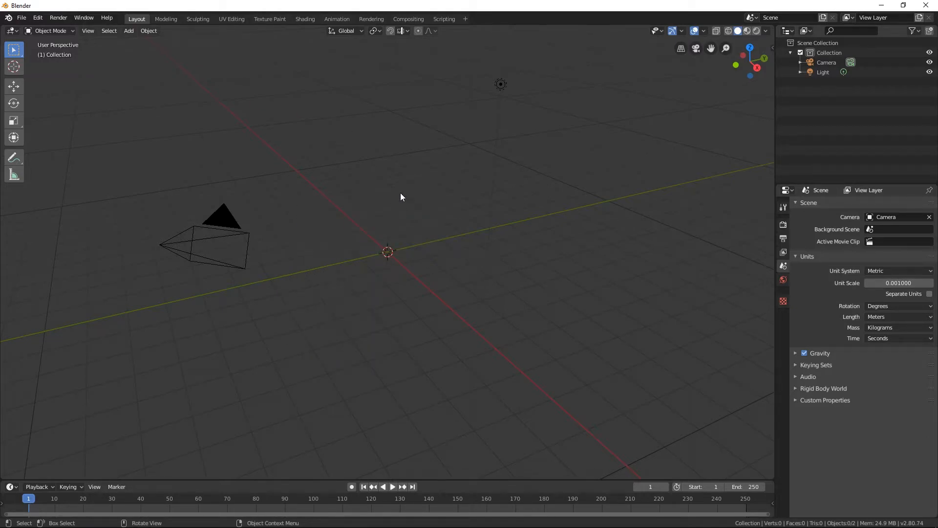
mouse_move(434, 190)
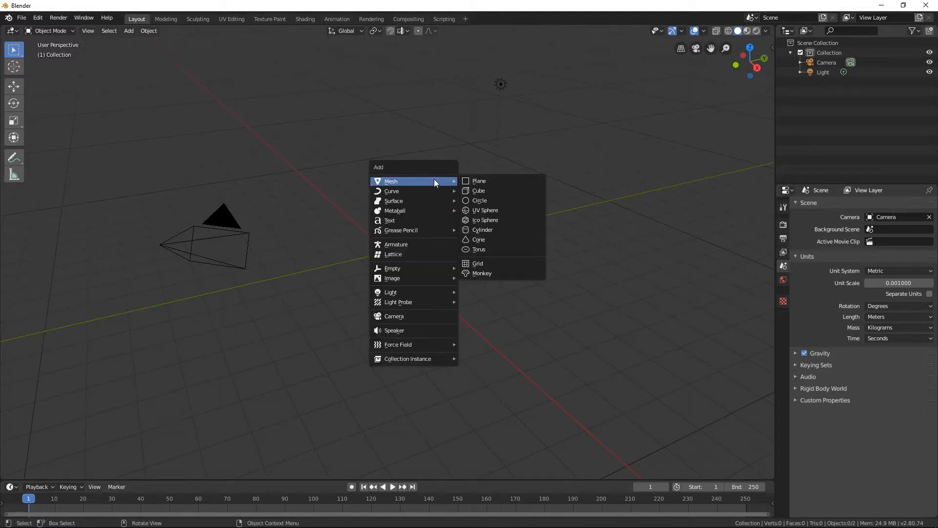
mouse_move(479, 181)
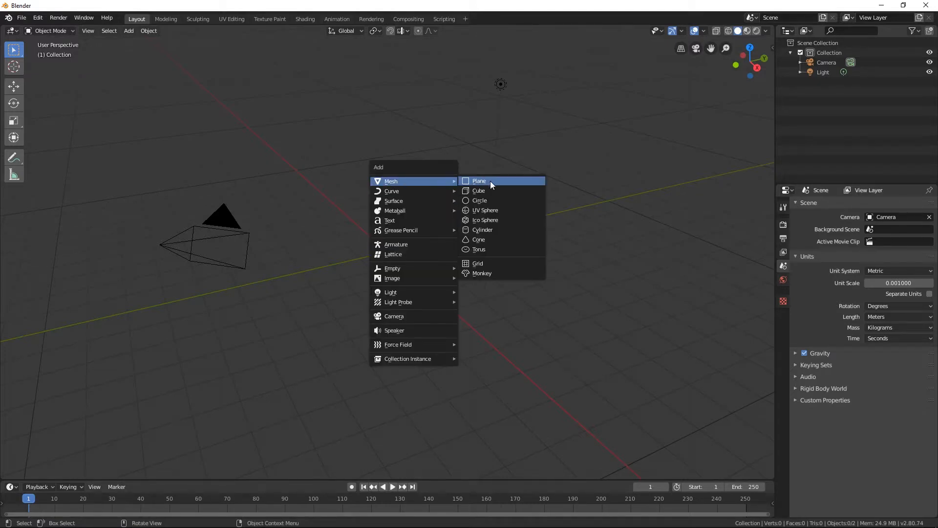
Step: Add a new cube mesh at the scene origin
click(478, 191)
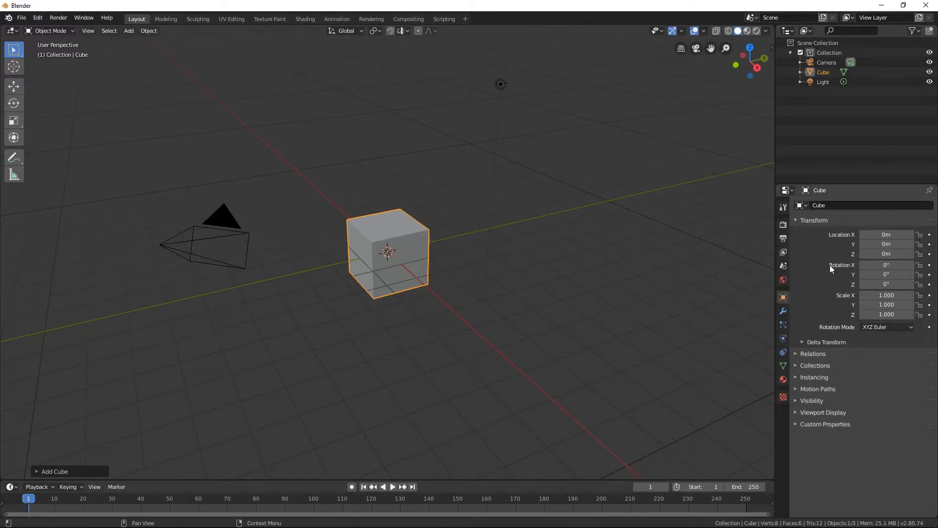
mouse_move(783, 297)
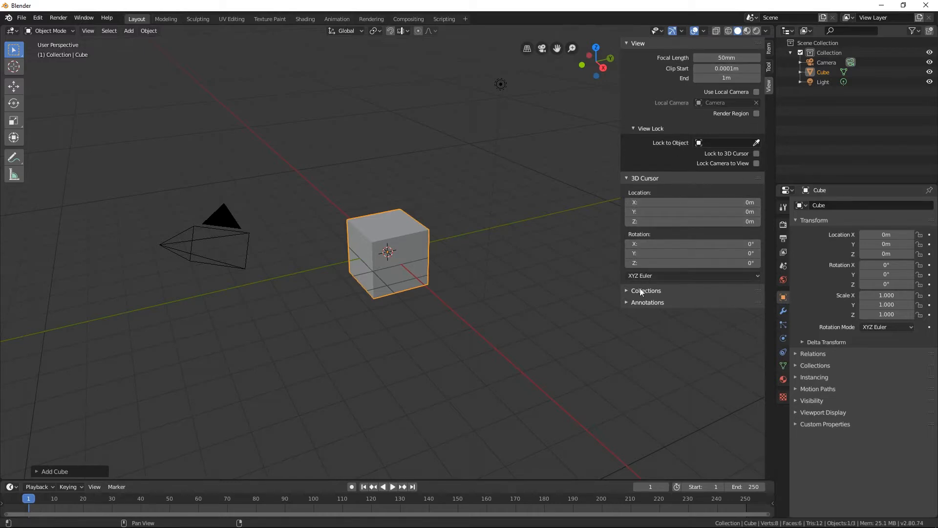
Step: Scale the cube by 10 so it measures 0.02 m per side and set Location Z to 0.01 m
click(647, 290)
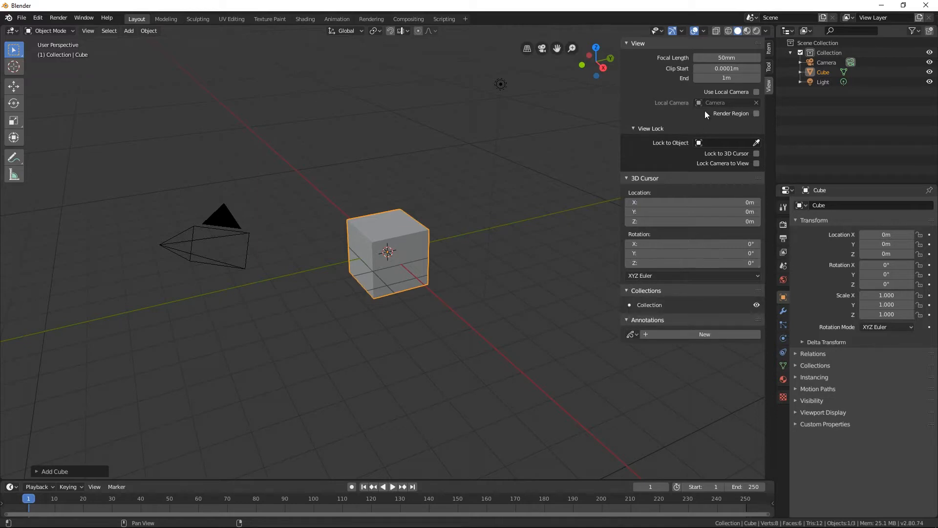
mouse_move(771, 55)
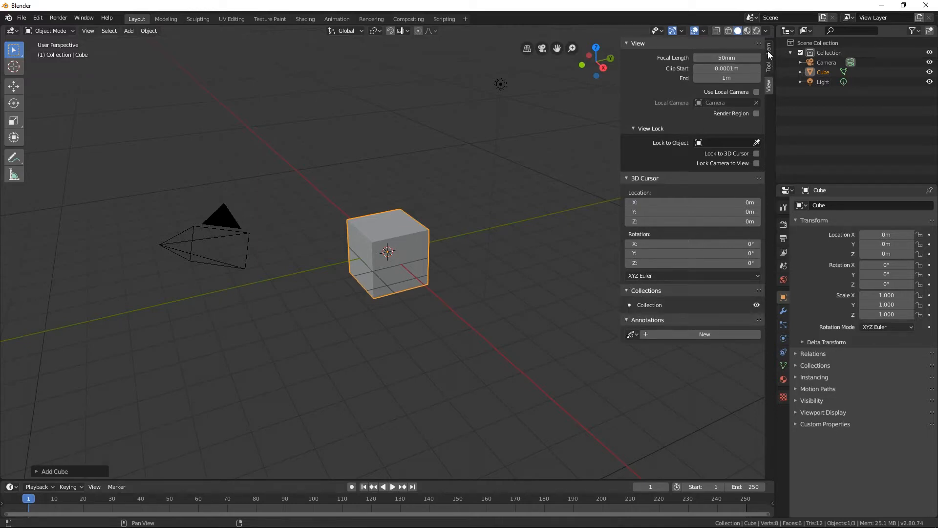
click(769, 66)
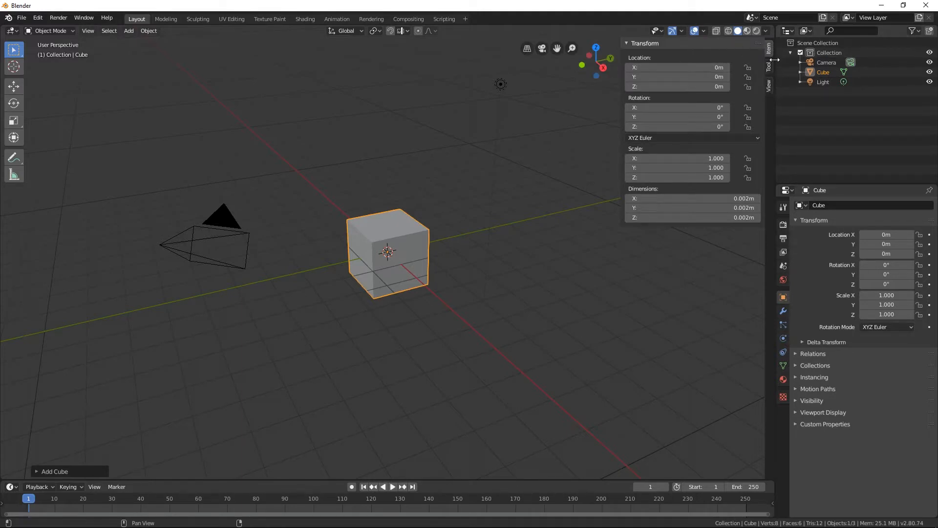
mouse_move(689, 53)
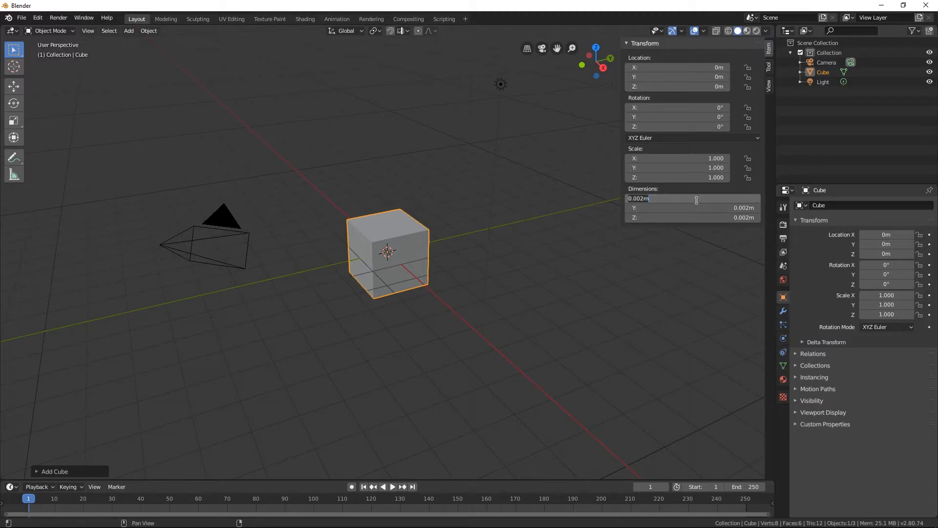
text(10)
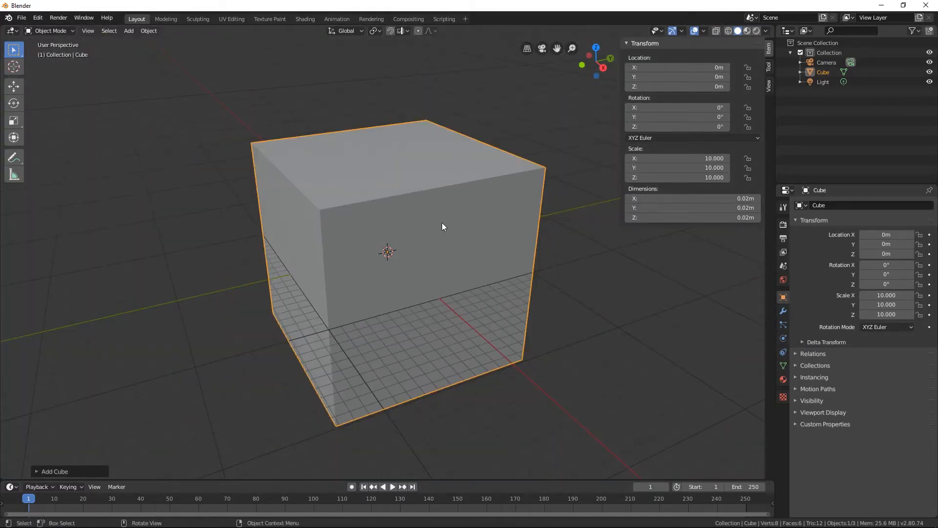
click(688, 208)
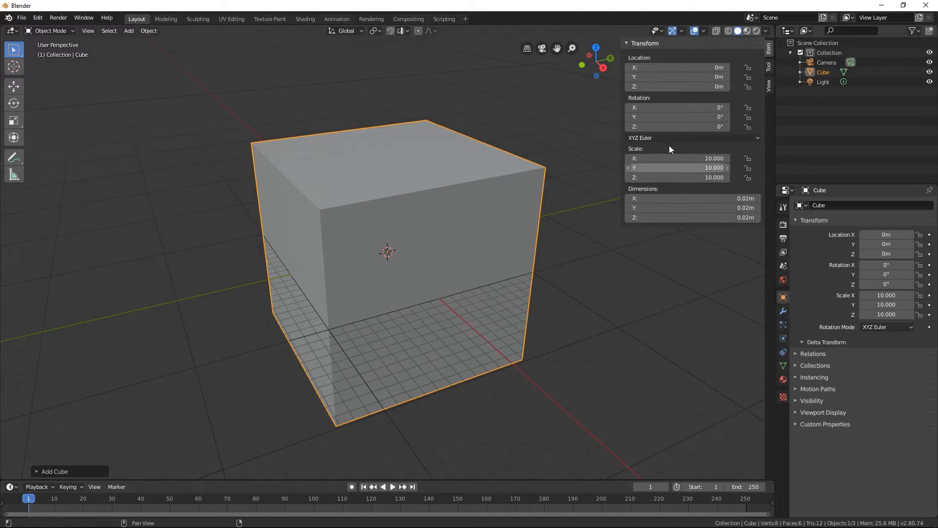
mouse_move(678, 86)
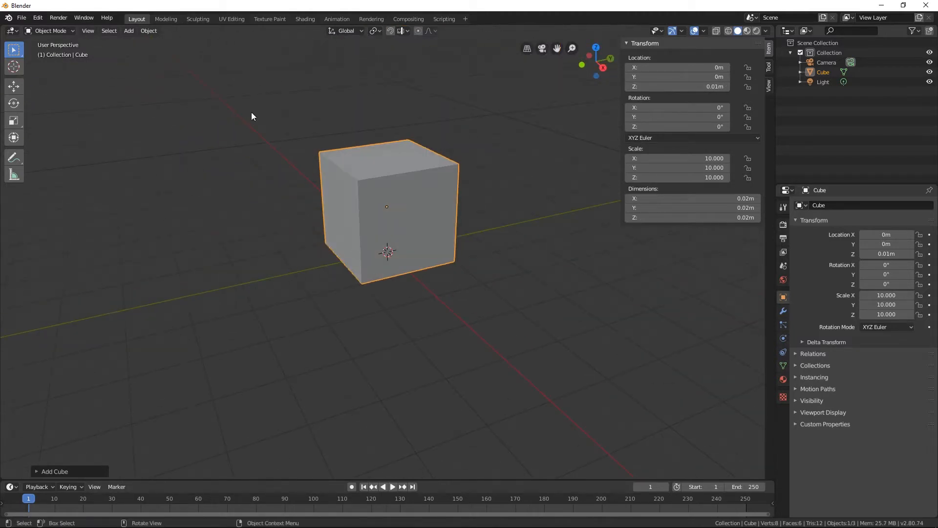
mouse_move(118, 4)
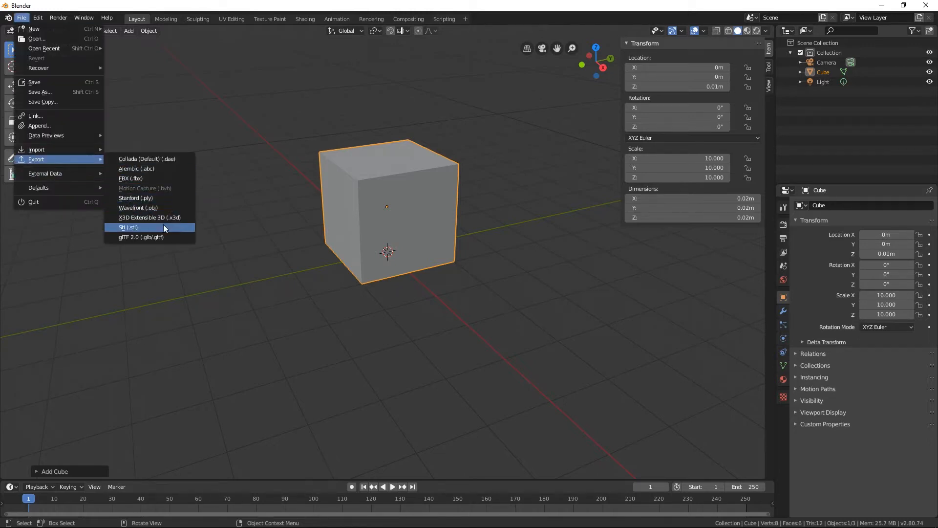
Step: Export the cube as 20mmCube2.stl to the Desktop
click(129, 227)
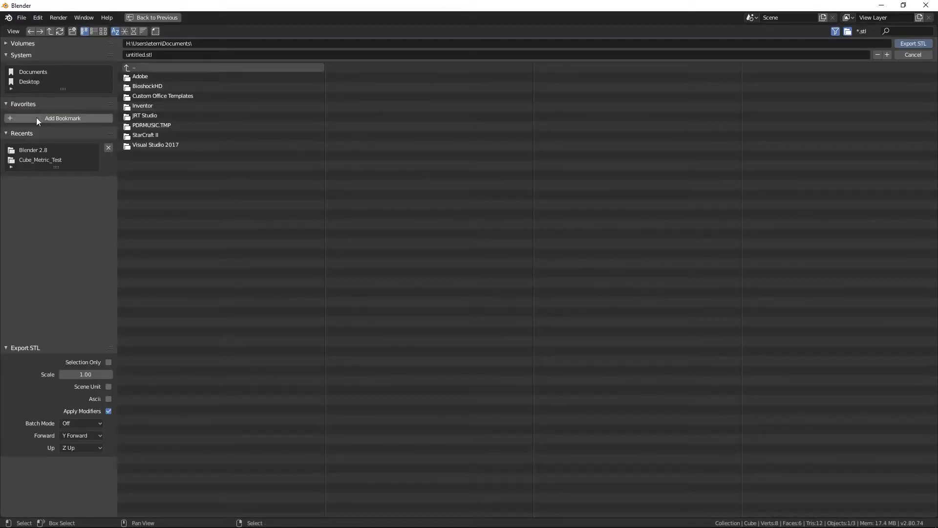
click(29, 81)
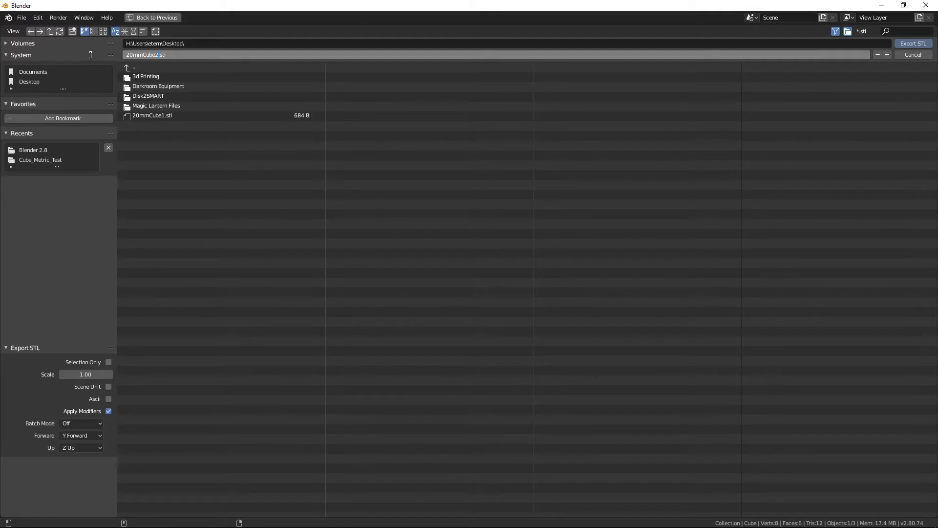
mouse_move(154, 106)
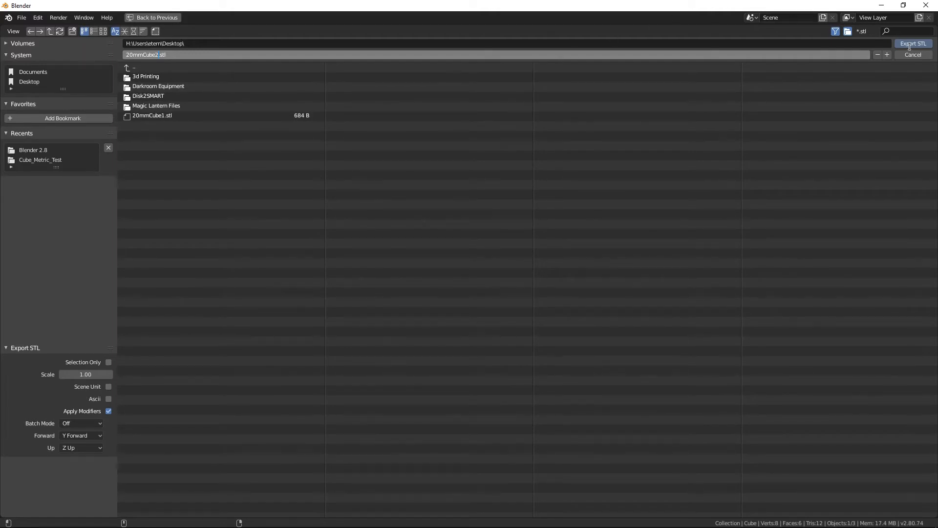
click(913, 43)
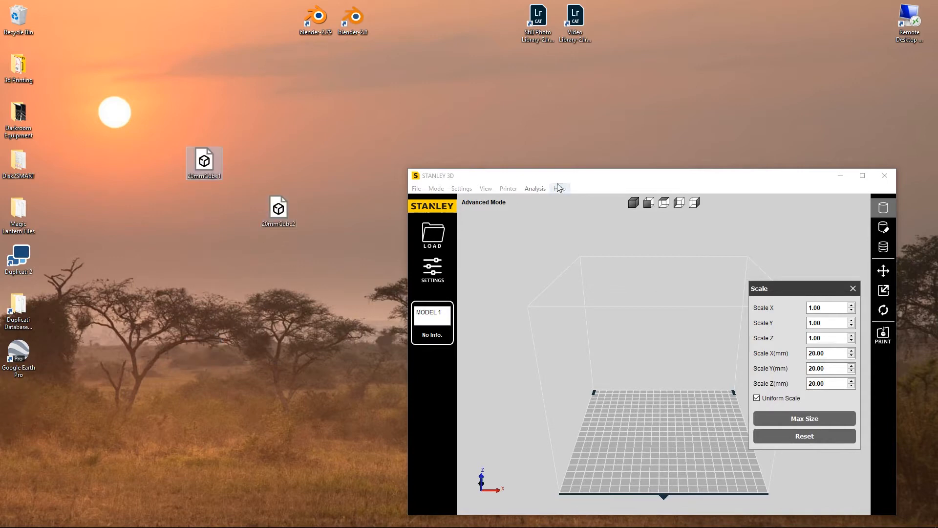
Step: Load the cube and check in the Scale panel that it reads 20.00 mm on each axis
click(432, 236)
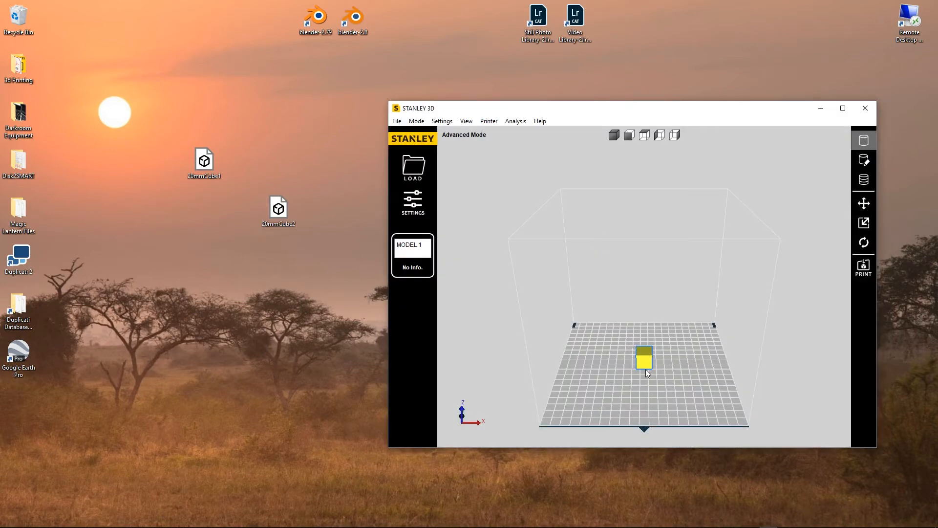
mouse_move(750, 340)
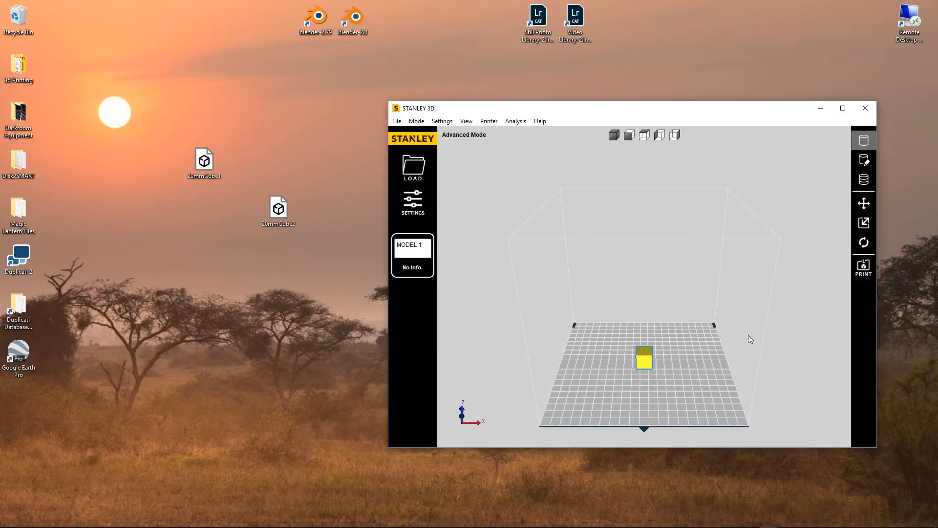
click(864, 222)
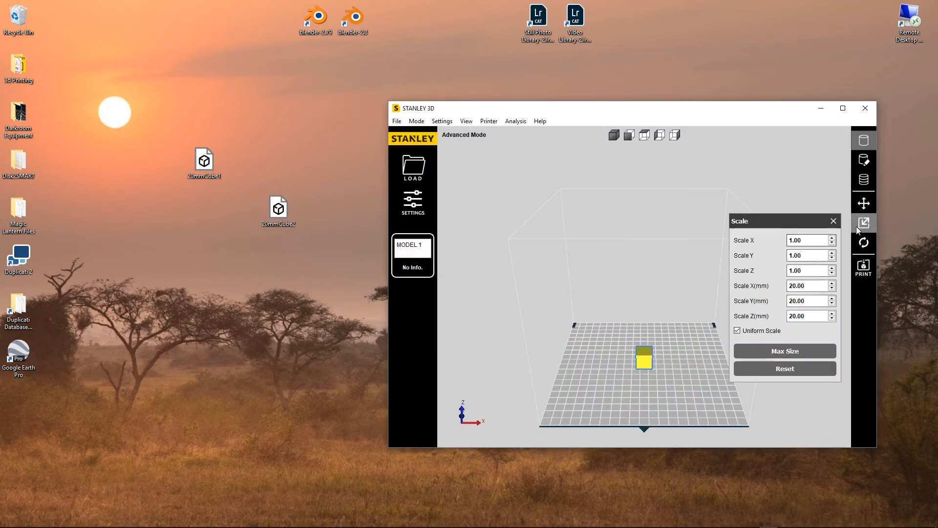
mouse_move(776, 279)
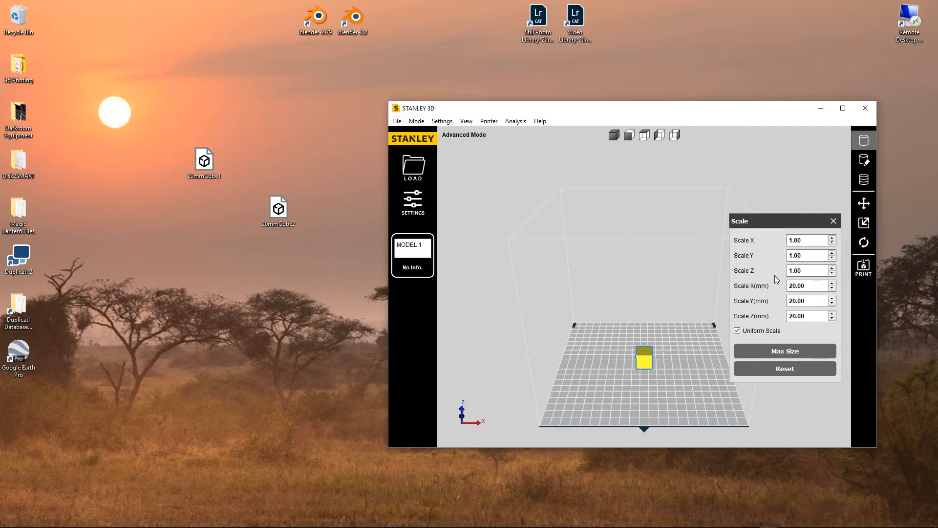
mouse_move(811, 233)
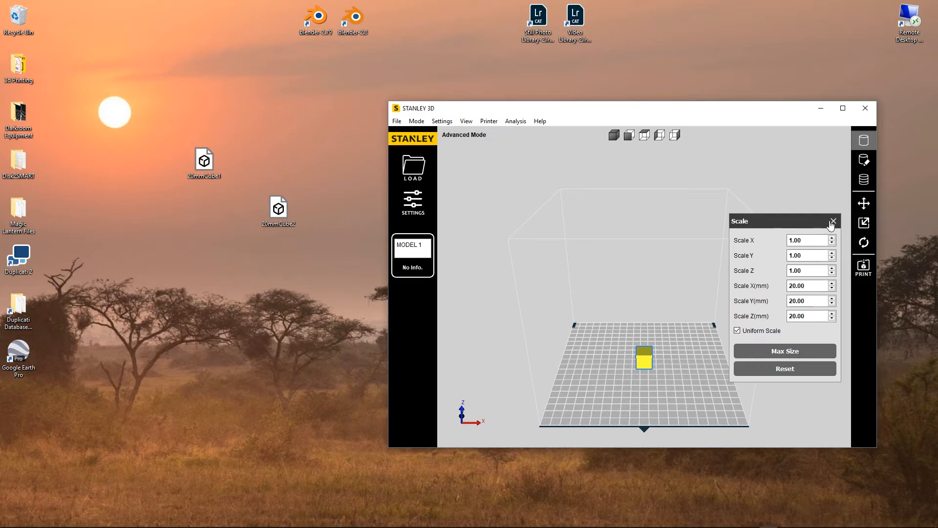
click(831, 221)
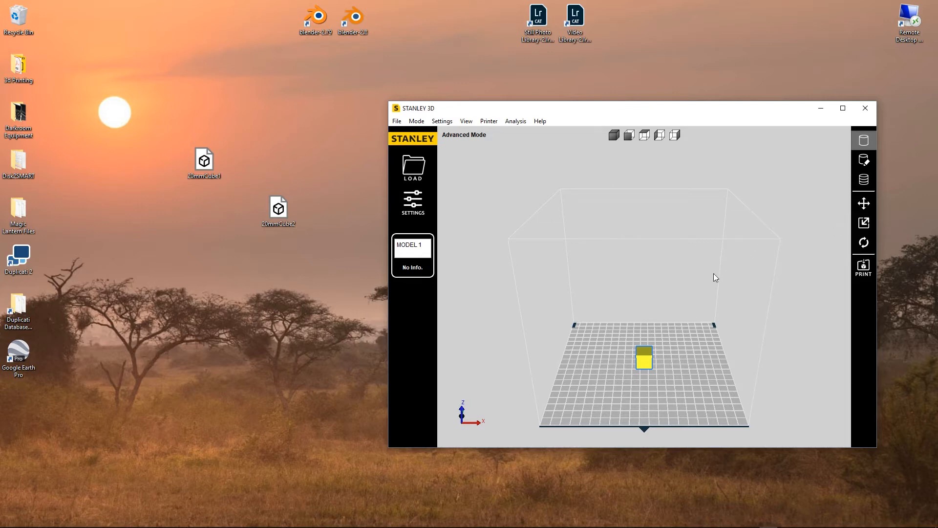
Step: Delete the cube from the build plate and close the slicer window
right_click(644, 358)
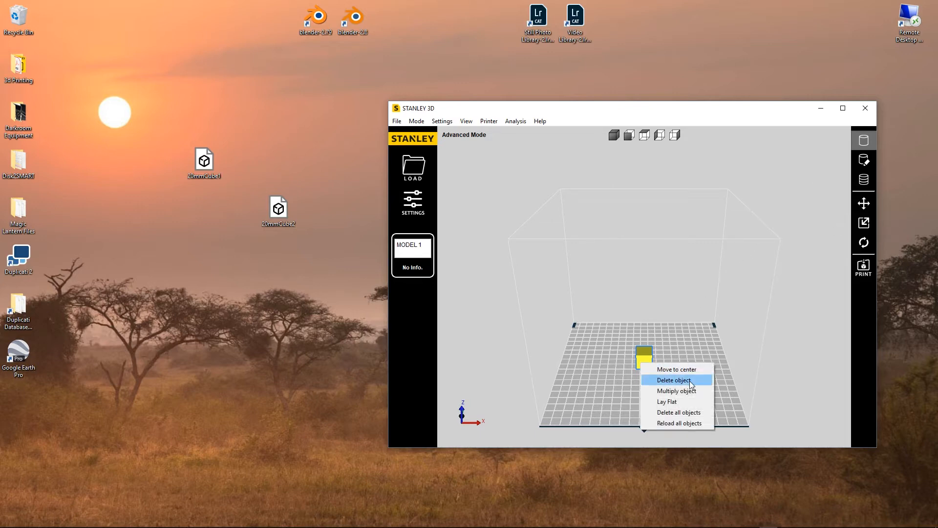
click(674, 380)
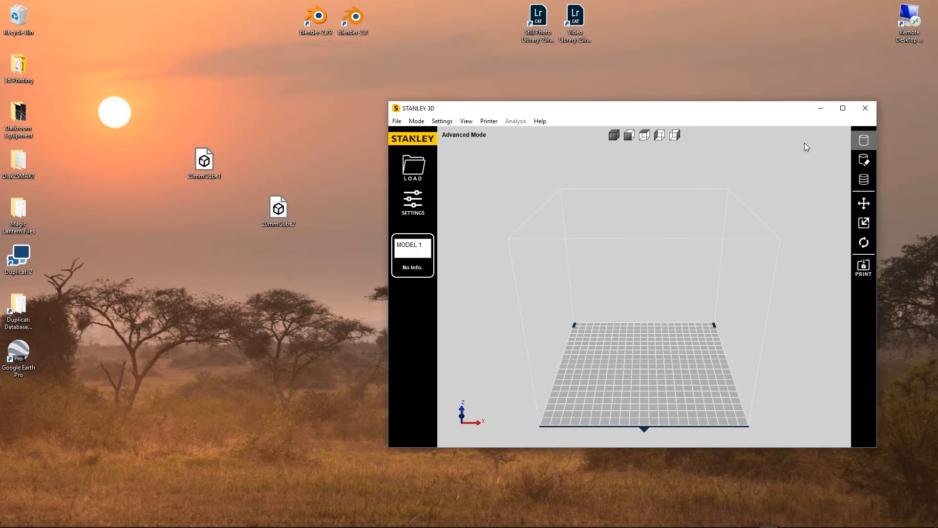
drag(278, 209, 204, 209)
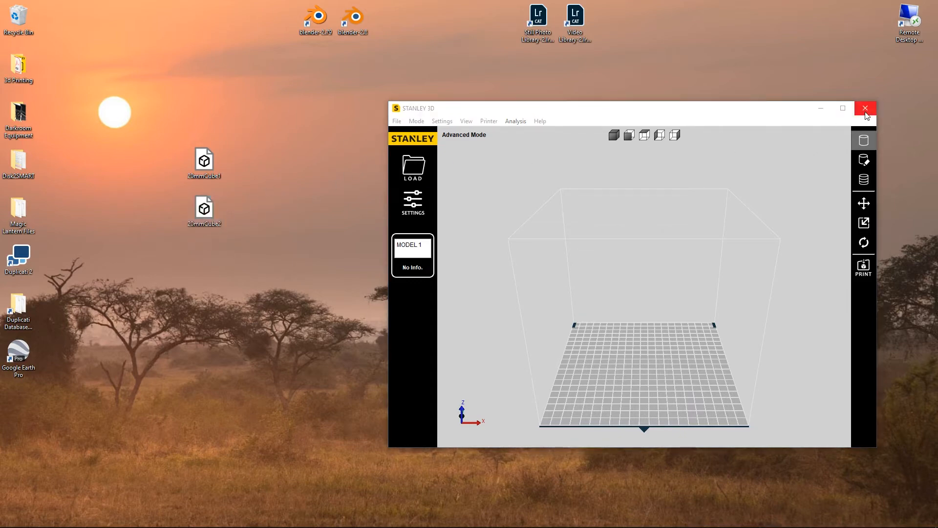
click(864, 108)
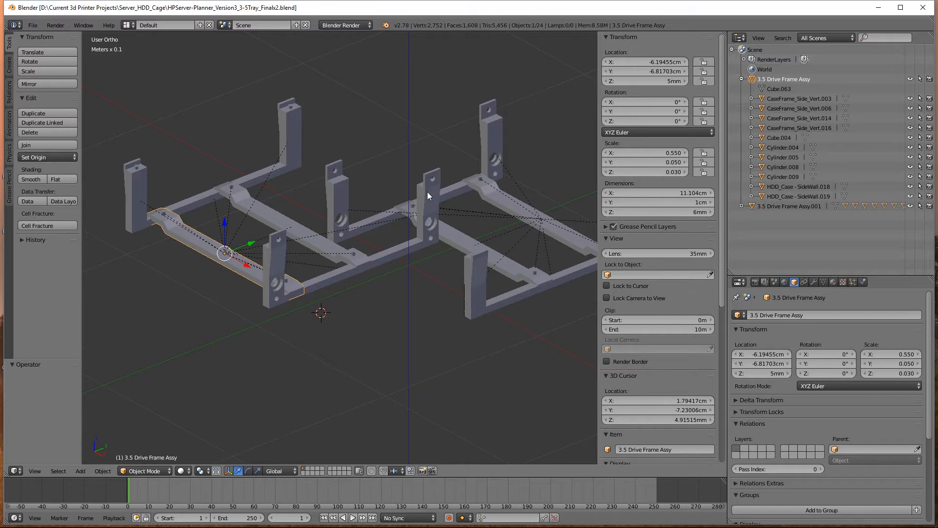
mouse_move(921, 99)
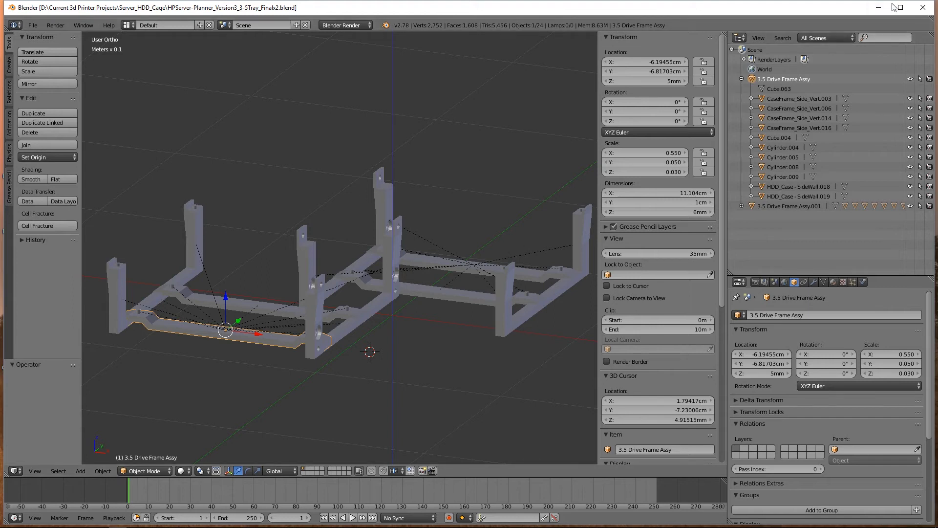
mouse_move(899, 9)
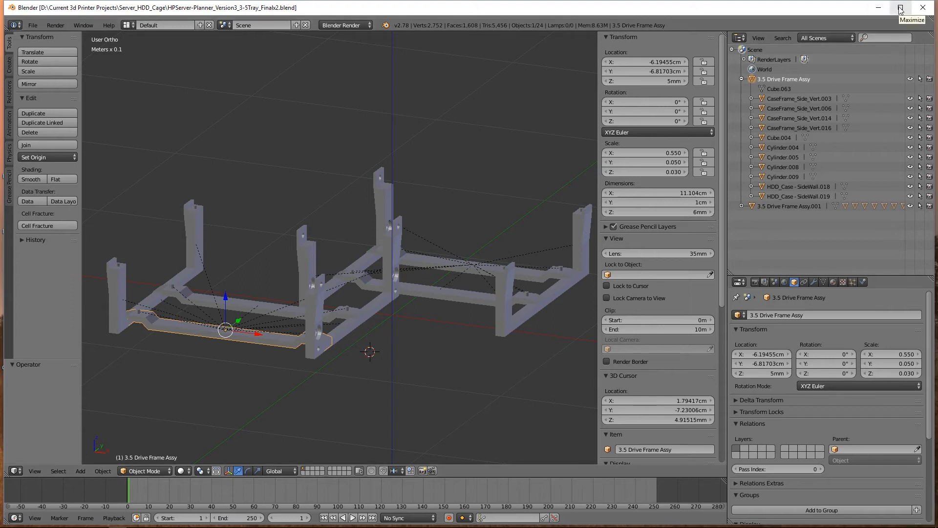
mouse_move(901, 12)
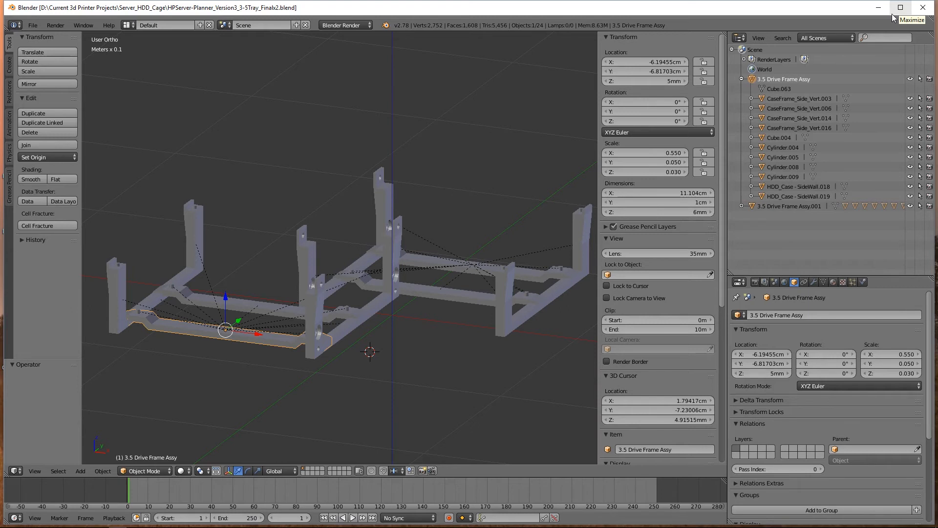
mouse_move(899, 7)
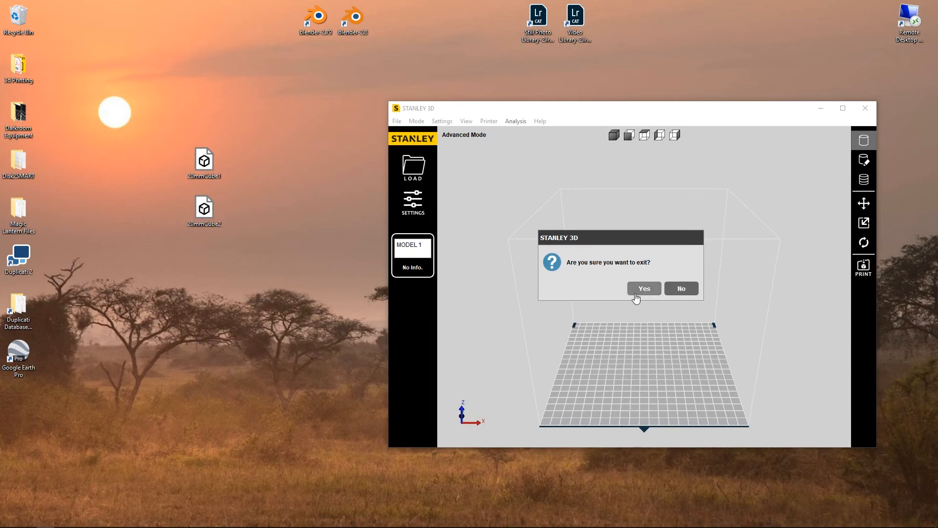
Step: Confirm Yes in the exit dialog so Stanley 3D quits to the desktop
click(643, 287)
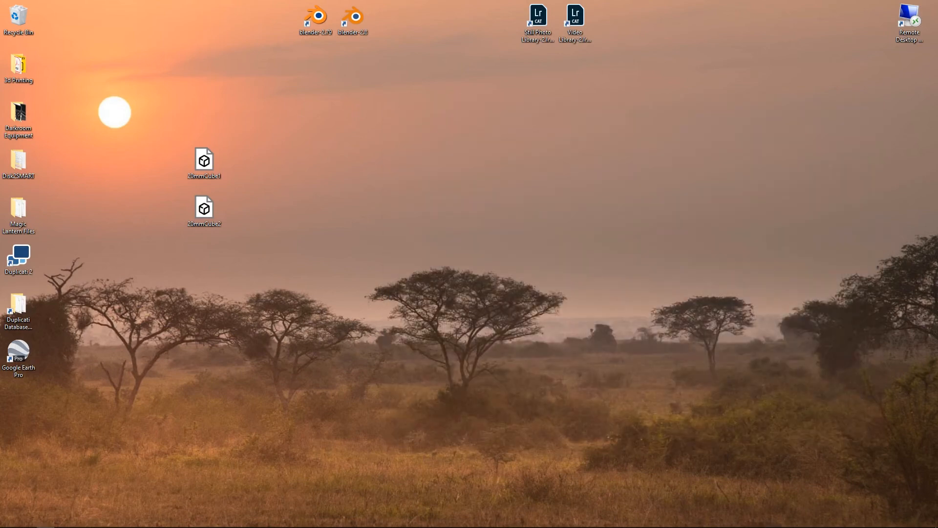